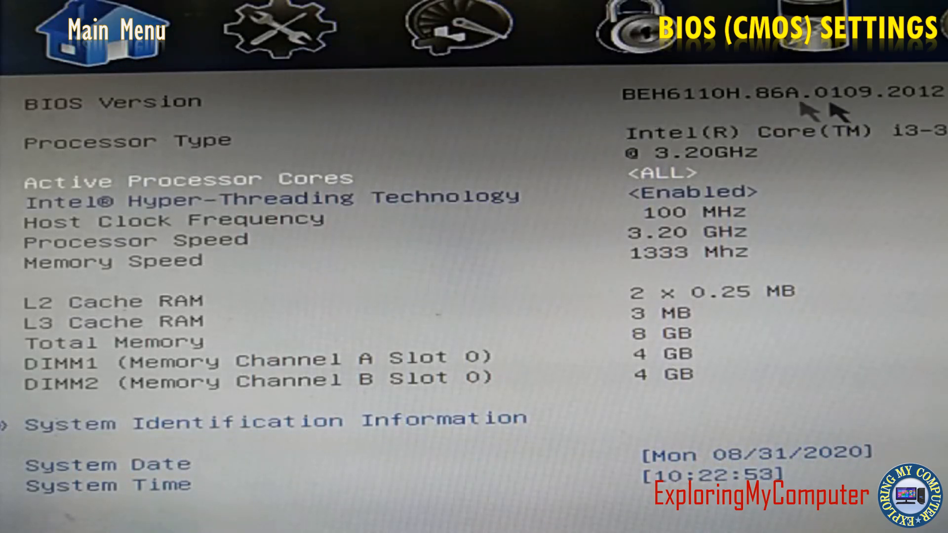
mouse_move(113, 164)
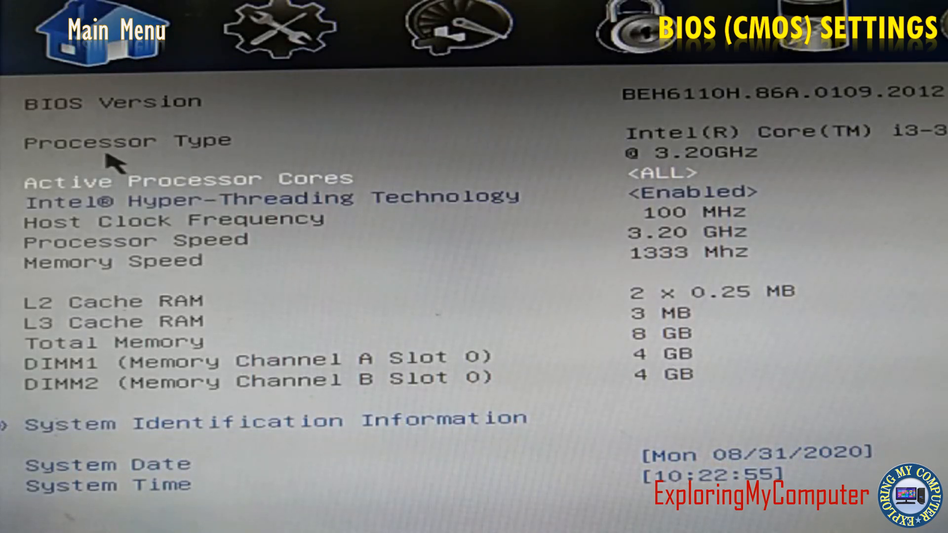
mouse_move(732, 137)
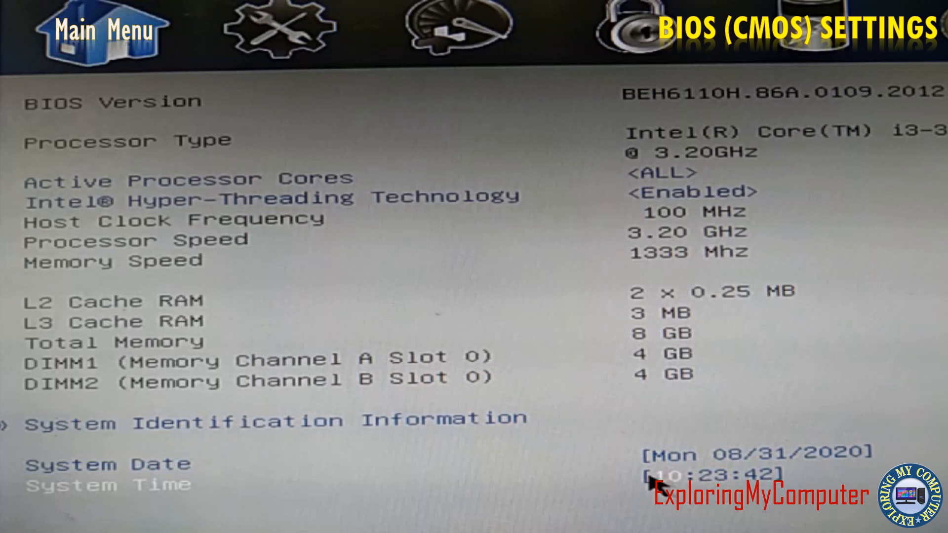
Show the Onboard Devices USB settings with USB Legacy left Enabled
left_click(279, 29)
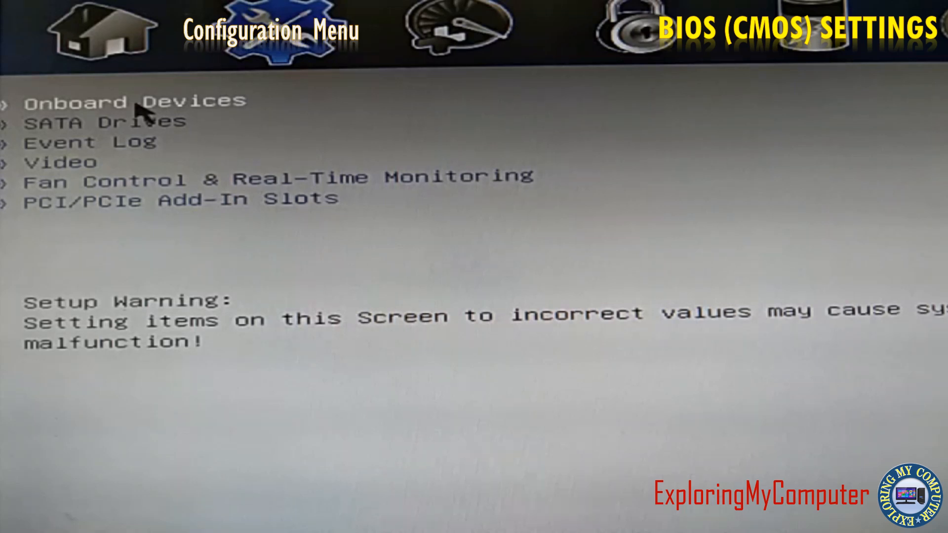
left_click(133, 100)
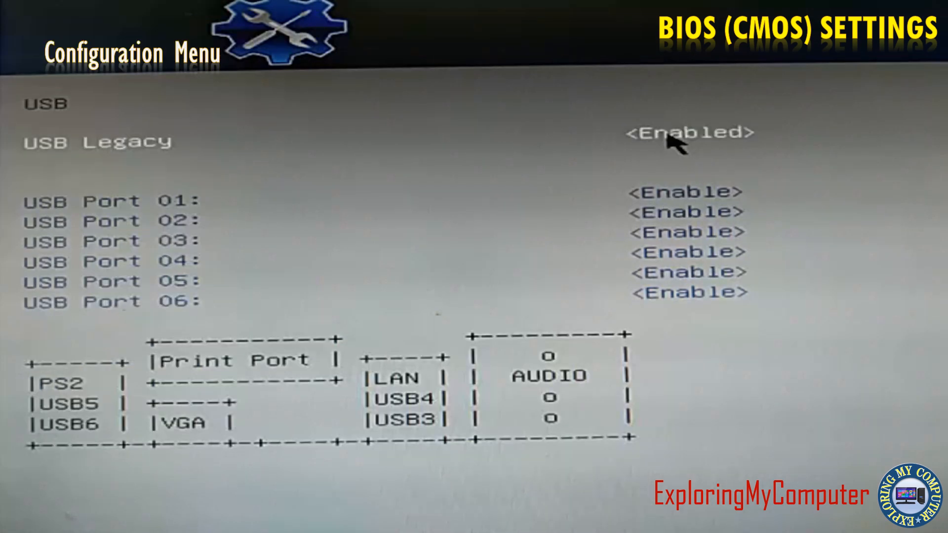
mouse_move(672, 151)
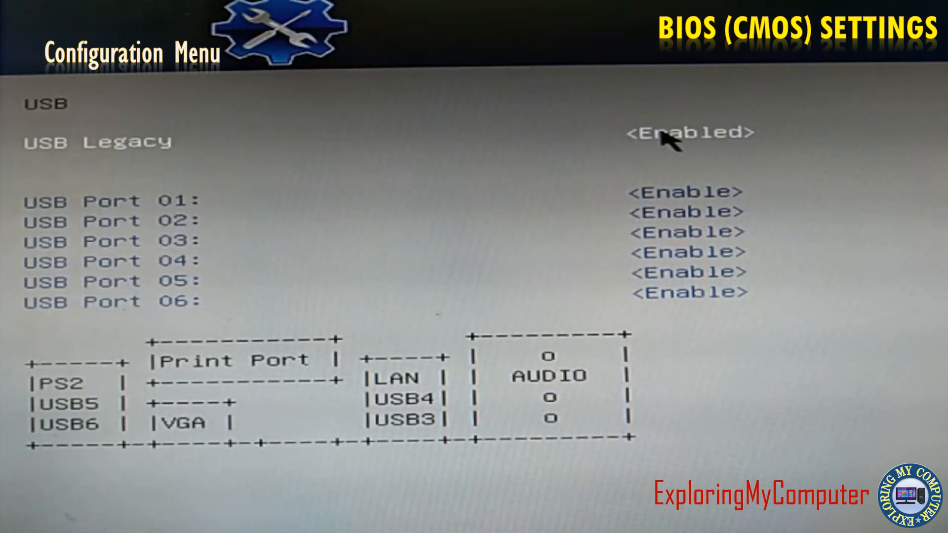
left_click(690, 132)
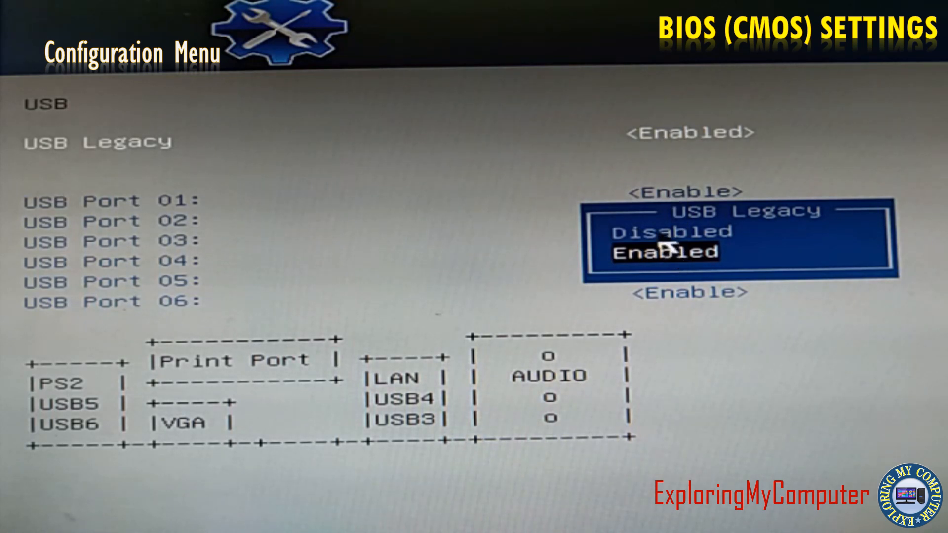
mouse_move(612, 187)
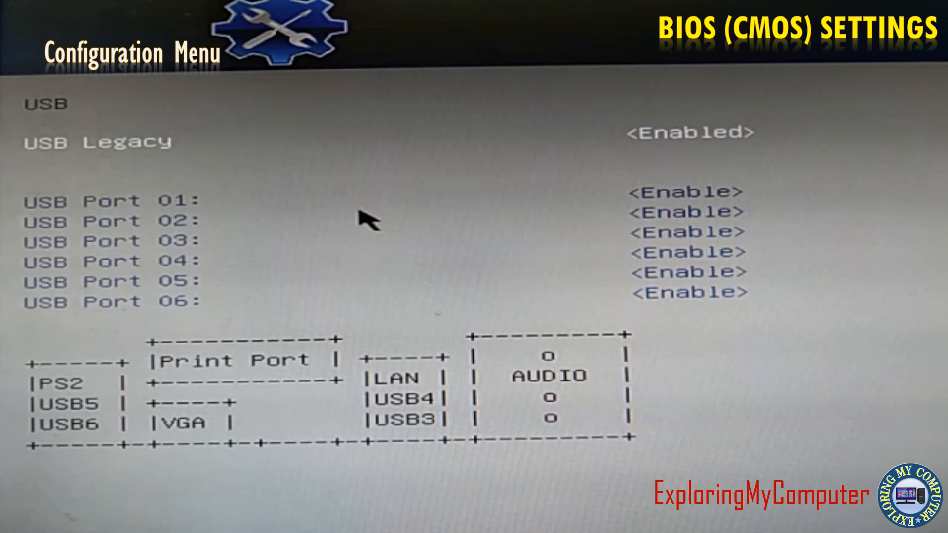
mouse_move(178, 251)
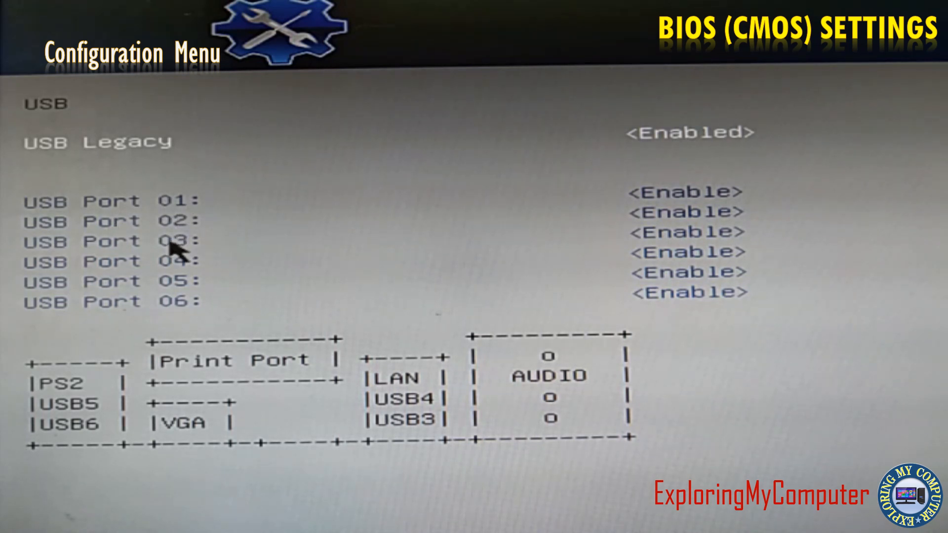
mouse_move(359, 305)
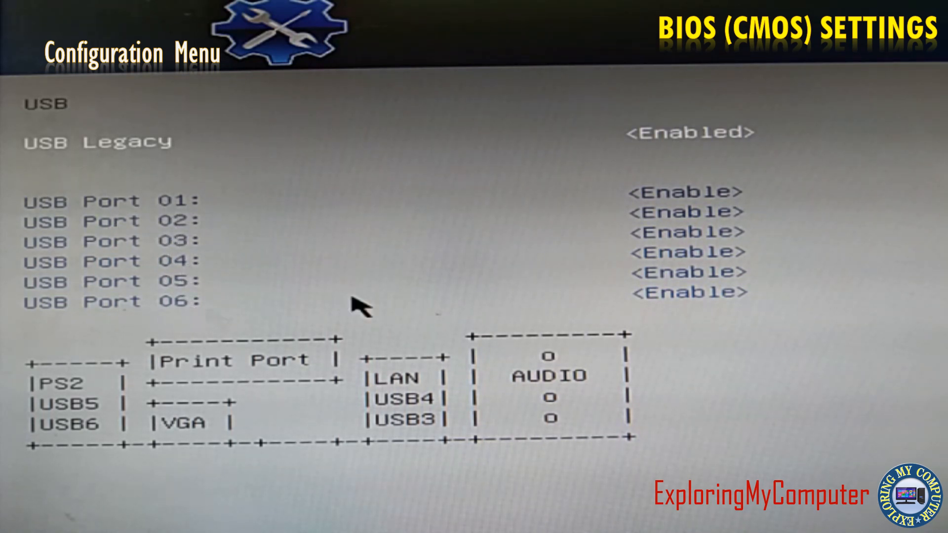
mouse_move(658, 311)
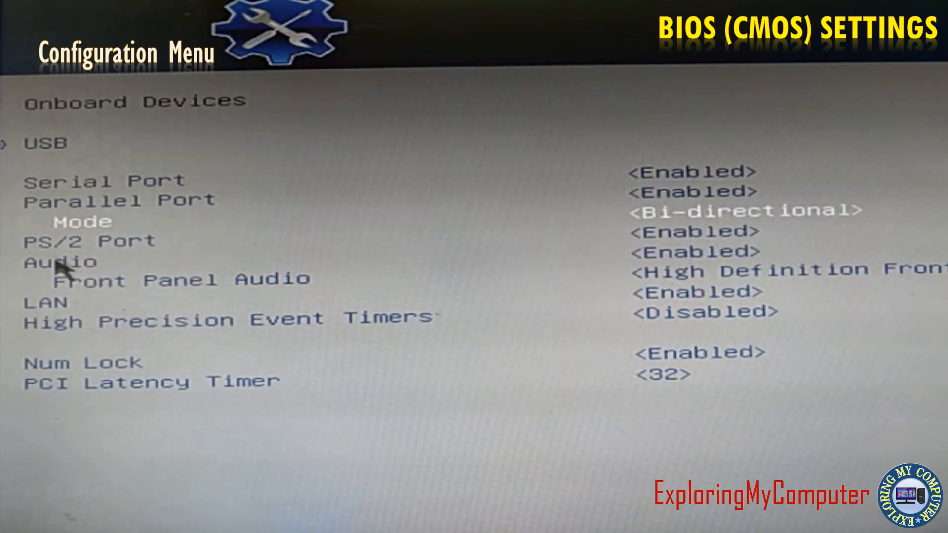
mouse_move(626, 248)
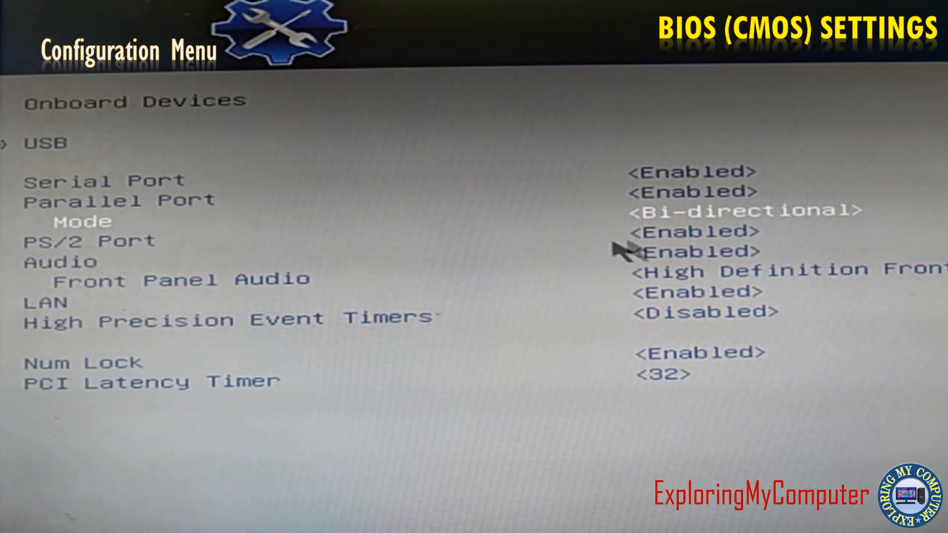
Keep Onboard Audio Enabled, review LAN, and return to the Configuration Menu list
left_click(689, 251)
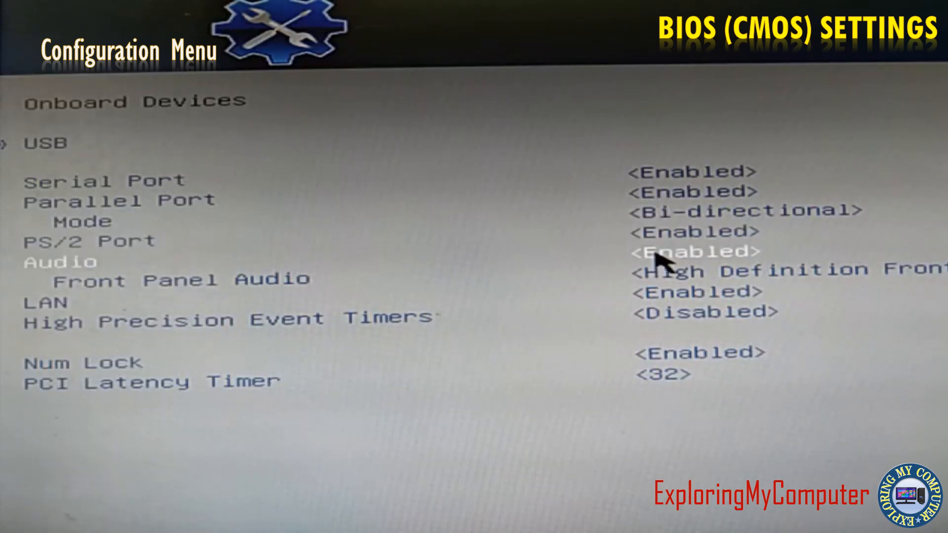
left_click(695, 252)
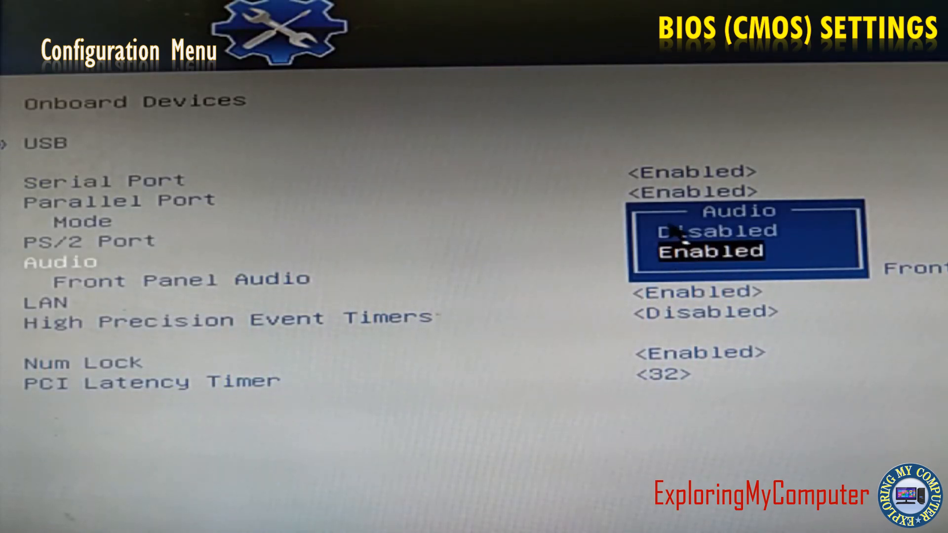
left_click(710, 252)
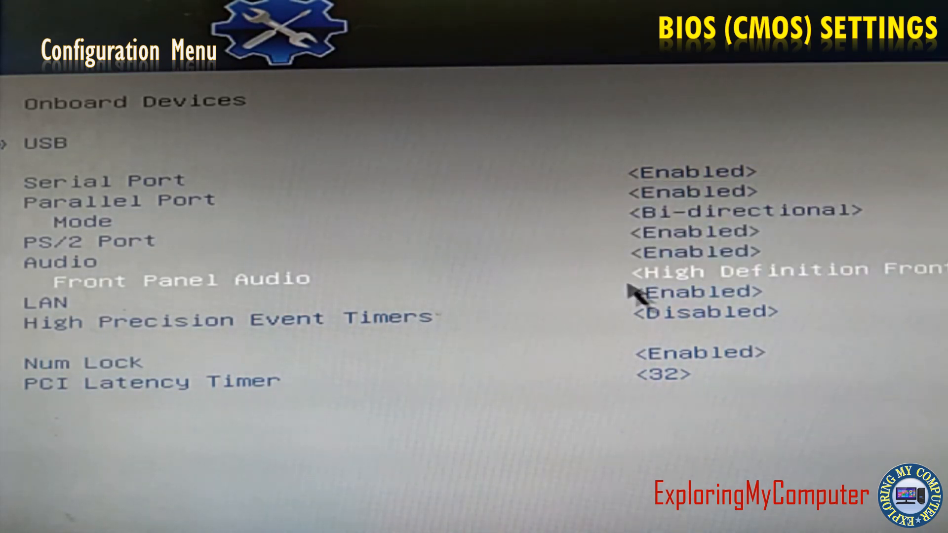
mouse_move(73, 326)
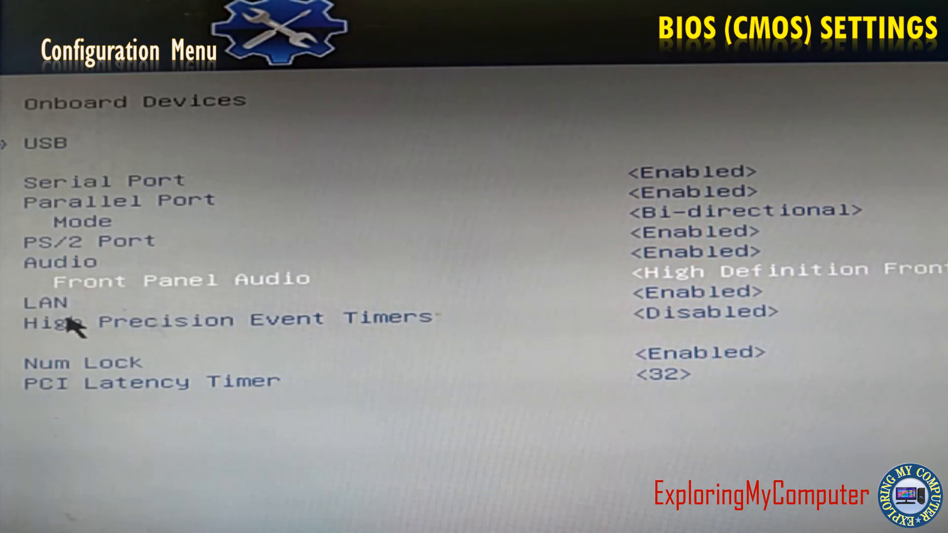
mouse_move(632, 308)
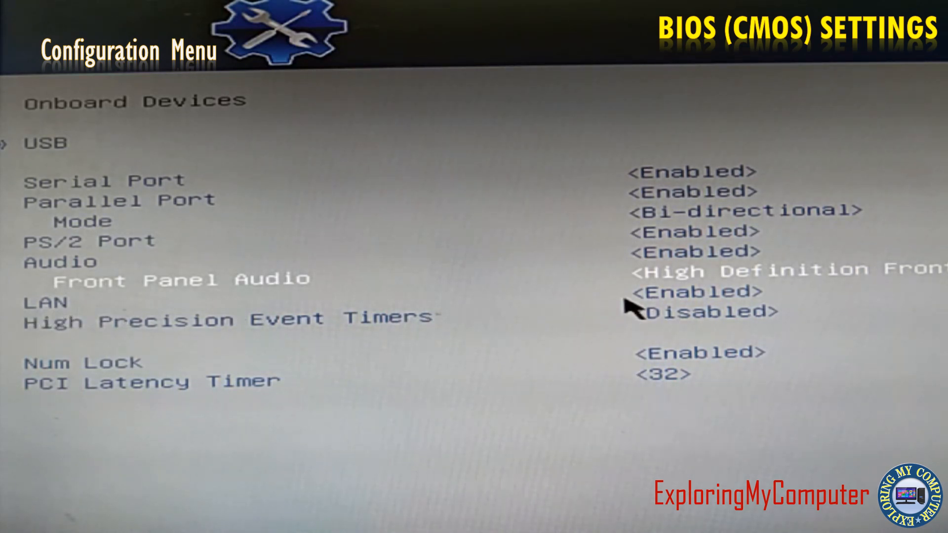
left_click(691, 290)
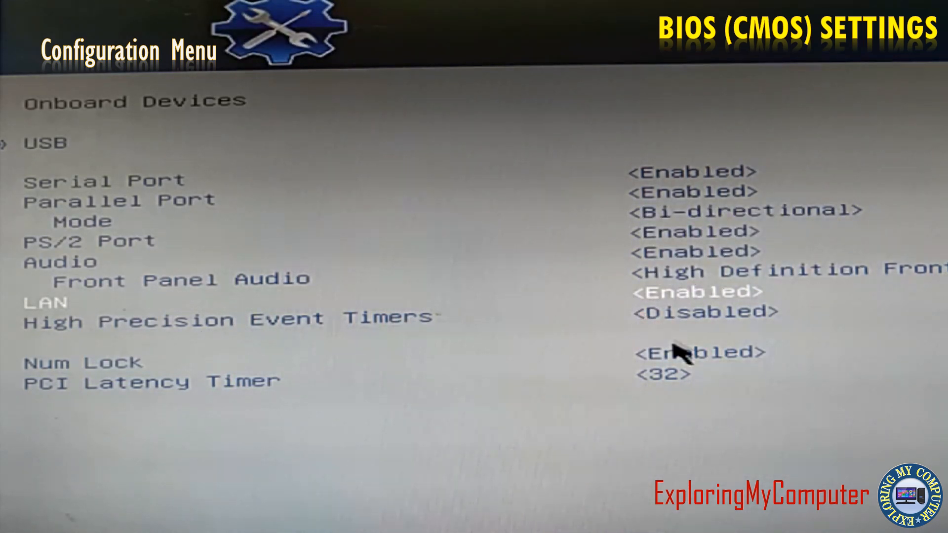
left_click(696, 353)
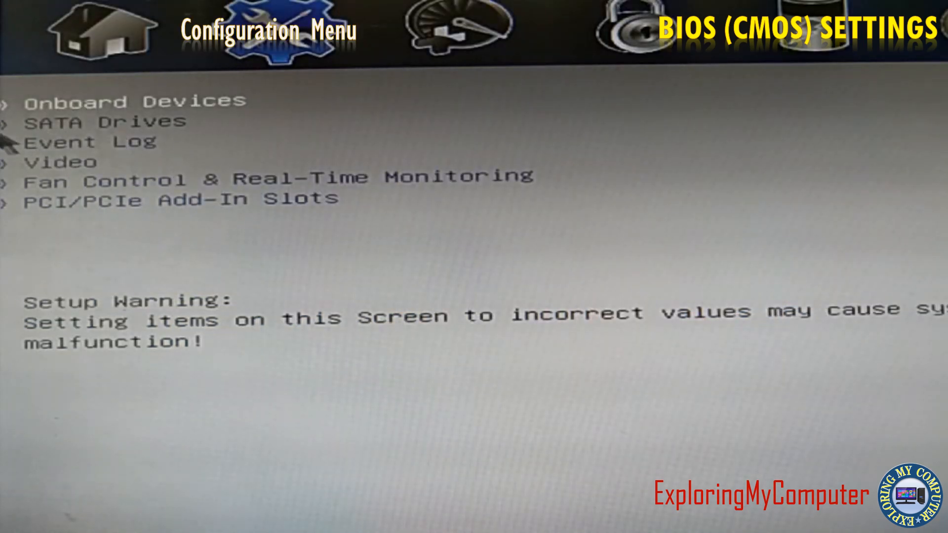
mouse_move(120, 127)
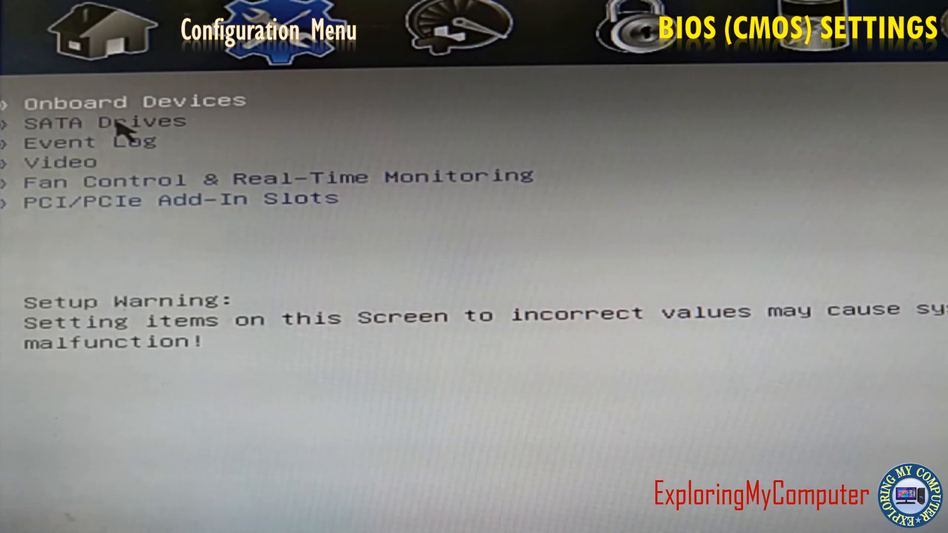
Review SATA Drives, keeping Chipset SATA Enabled in IDE mode with the Toshiba drive listed
left_click(112, 122)
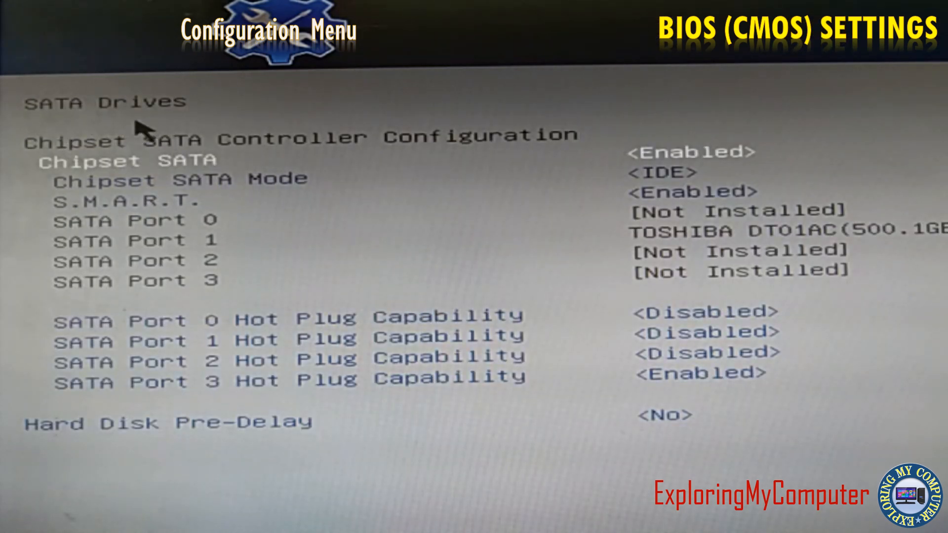
mouse_move(236, 176)
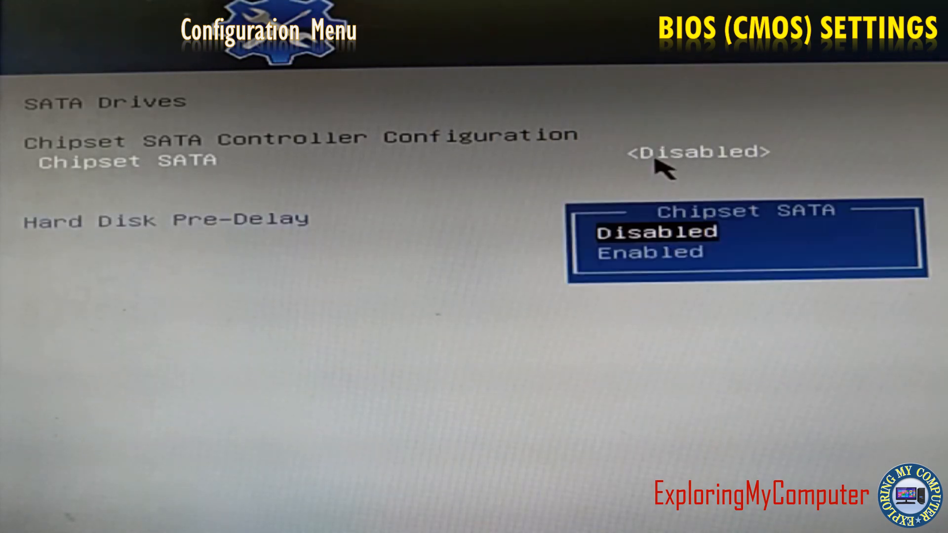
left_click(650, 251)
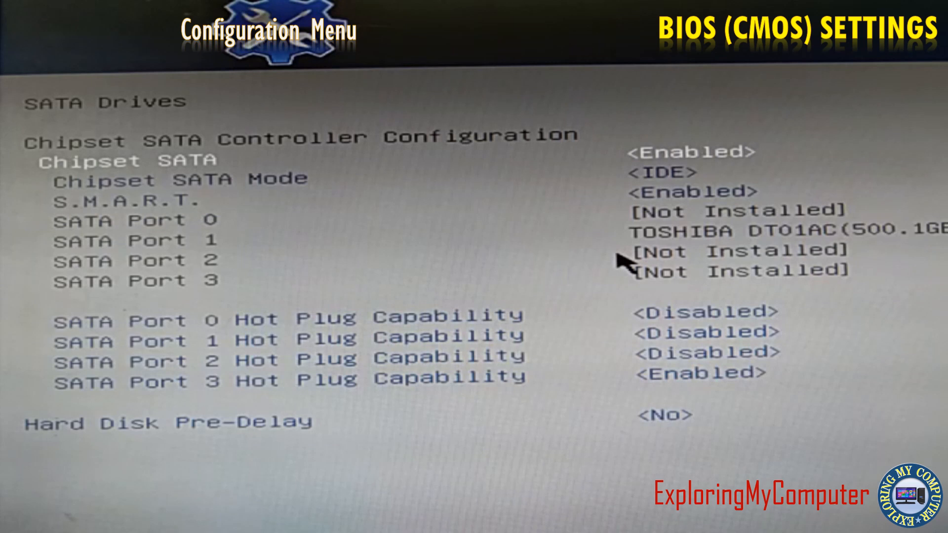
mouse_move(169, 193)
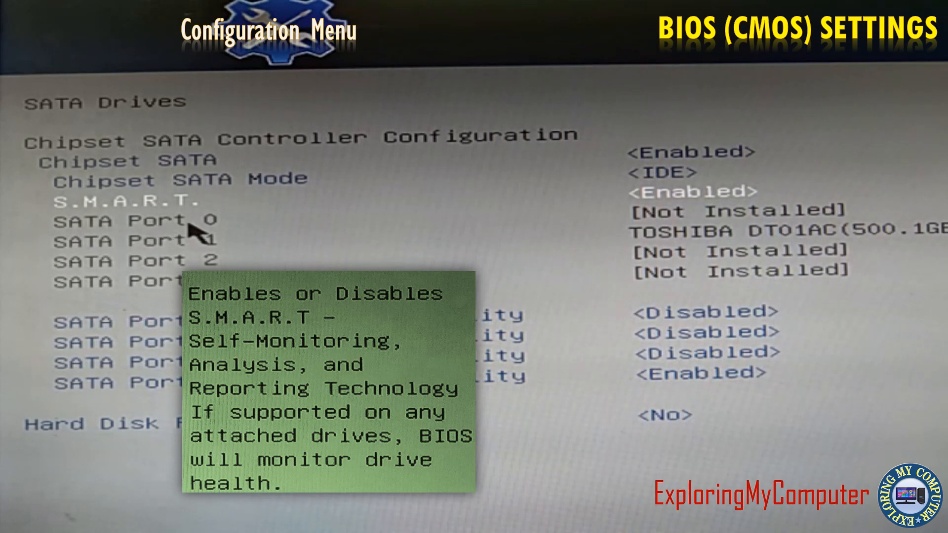
mouse_move(230, 276)
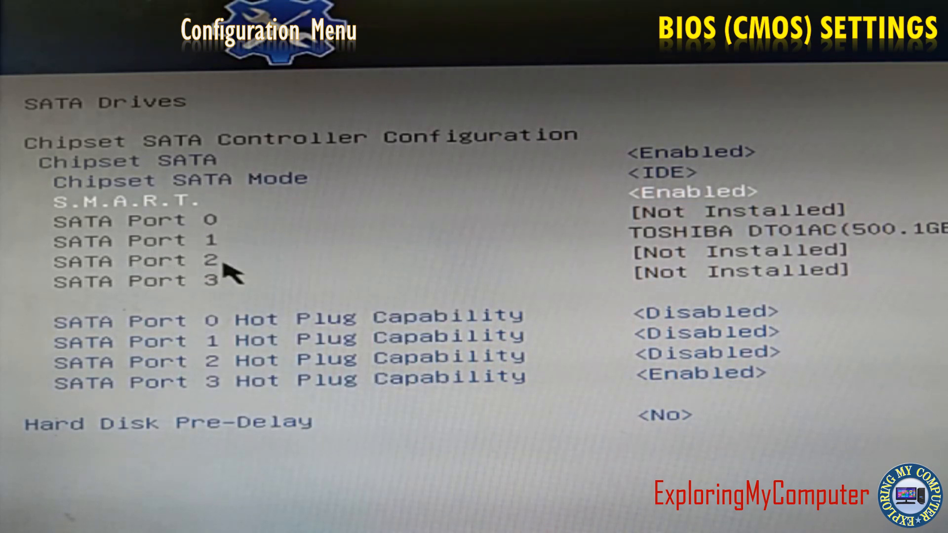
mouse_move(647, 242)
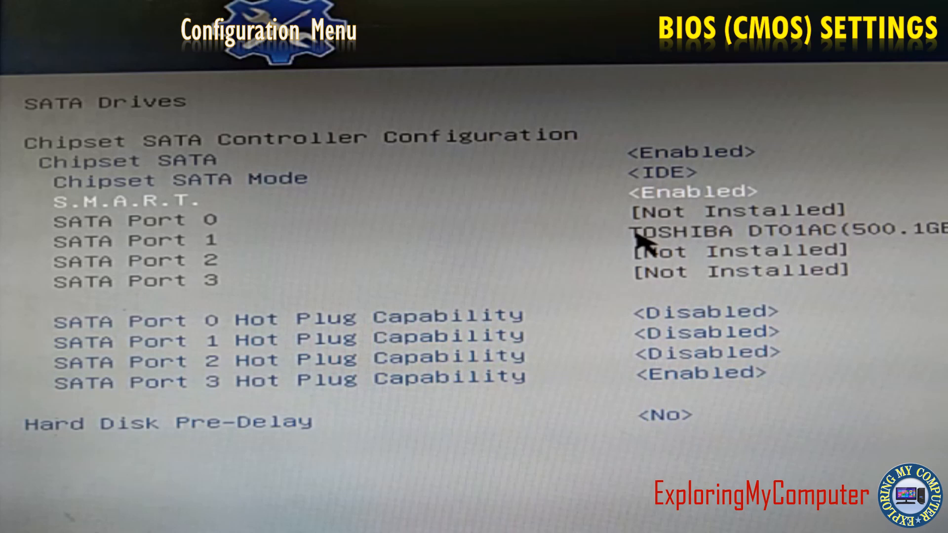
mouse_move(822, 248)
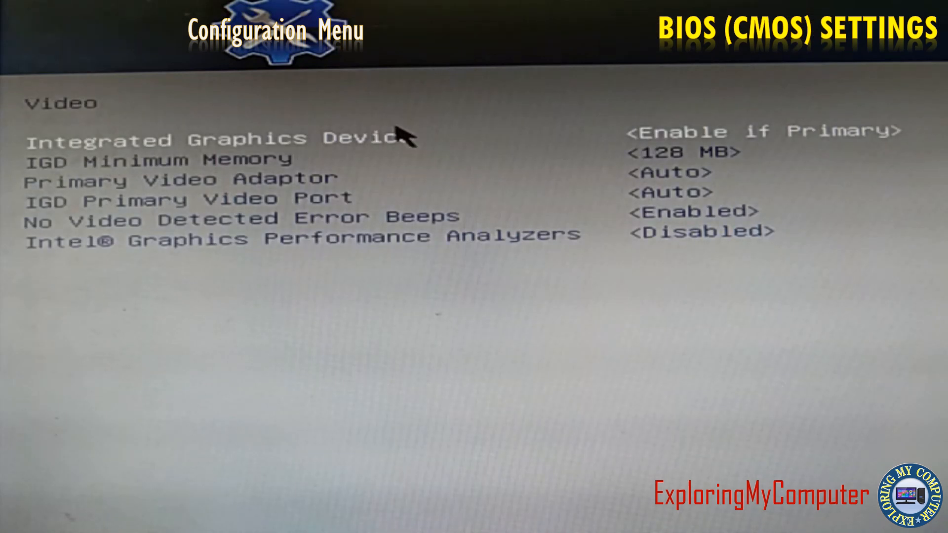
mouse_move(723, 151)
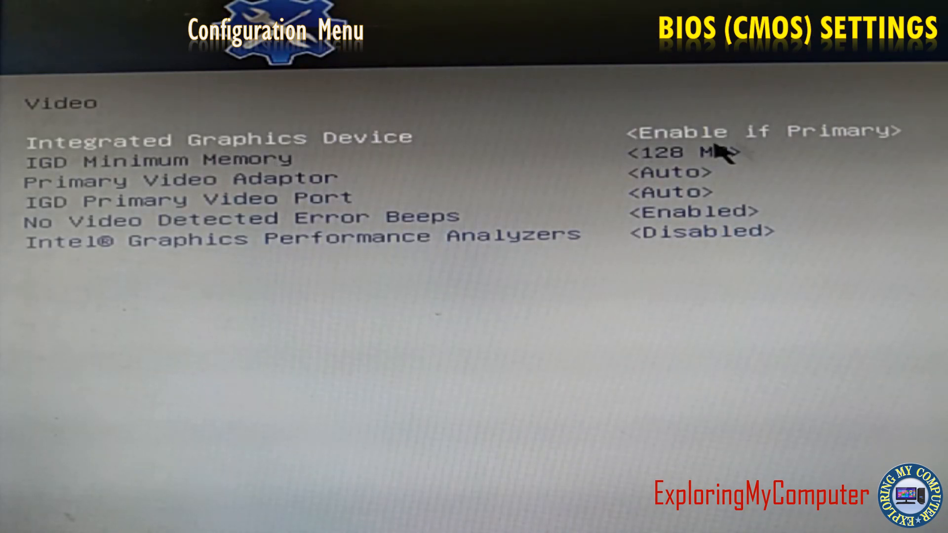
Review the Video settings with integrated graphics on Auto and 128 MB minimum memory
left_click(778, 130)
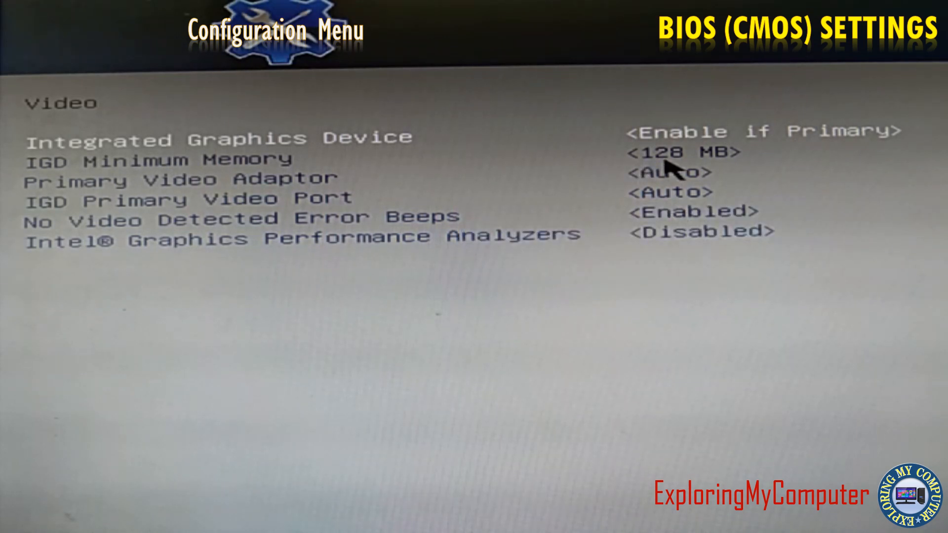
left_click(683, 152)
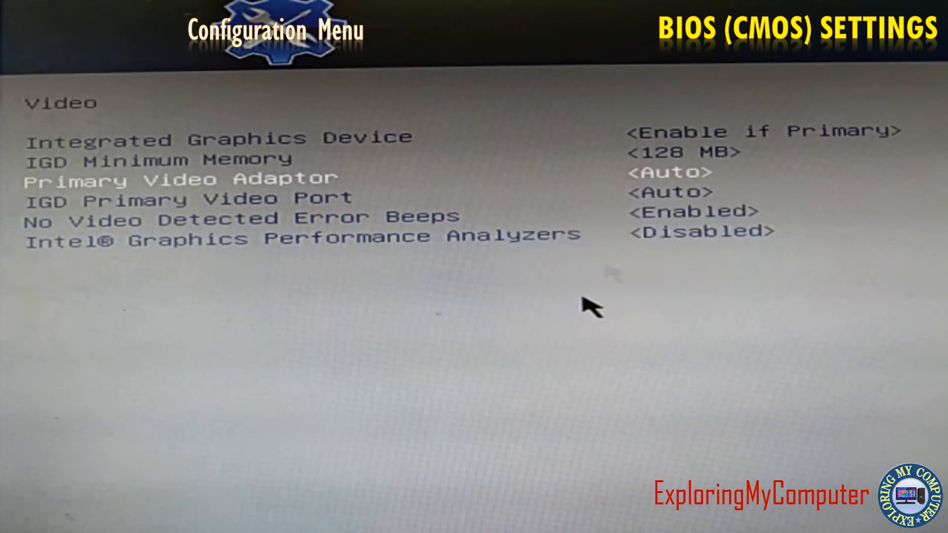
mouse_move(580, 208)
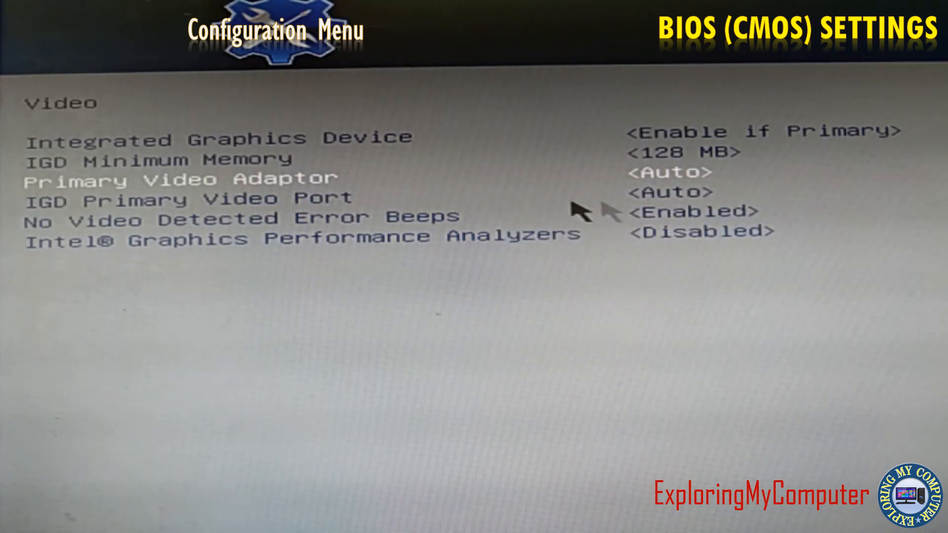
left_click(664, 192)
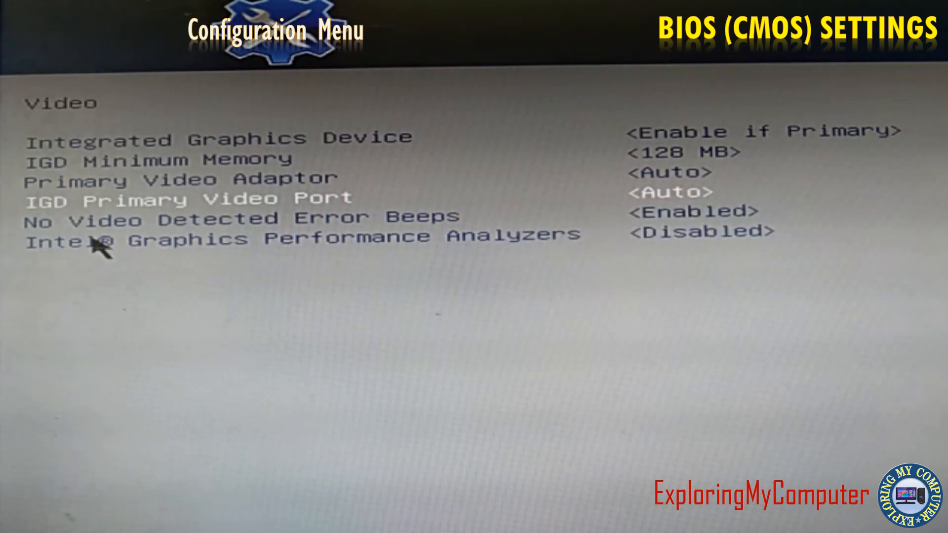
mouse_move(478, 236)
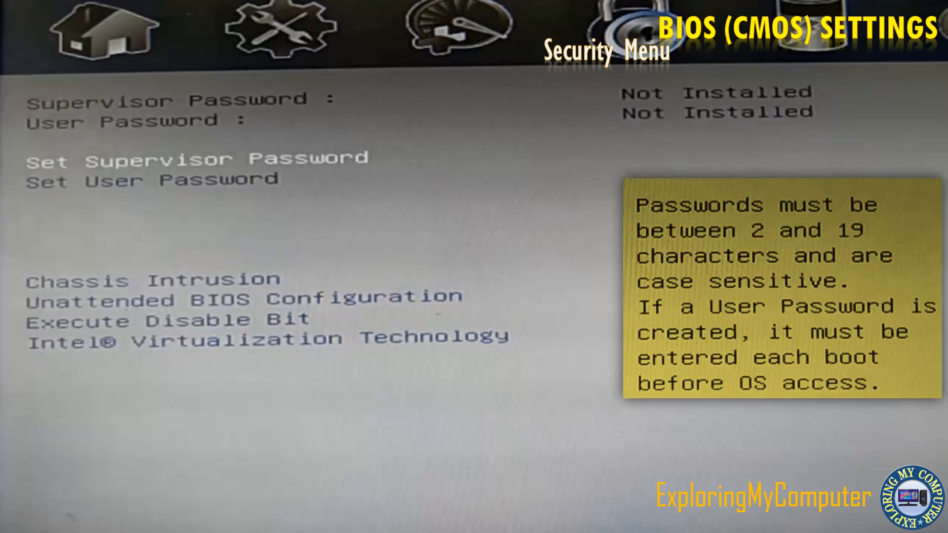
mouse_move(278, 126)
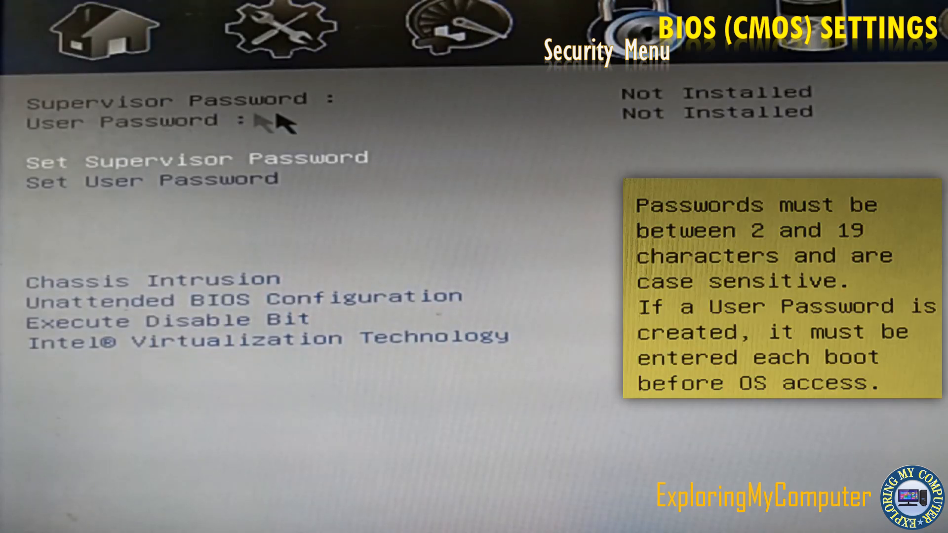
mouse_move(175, 130)
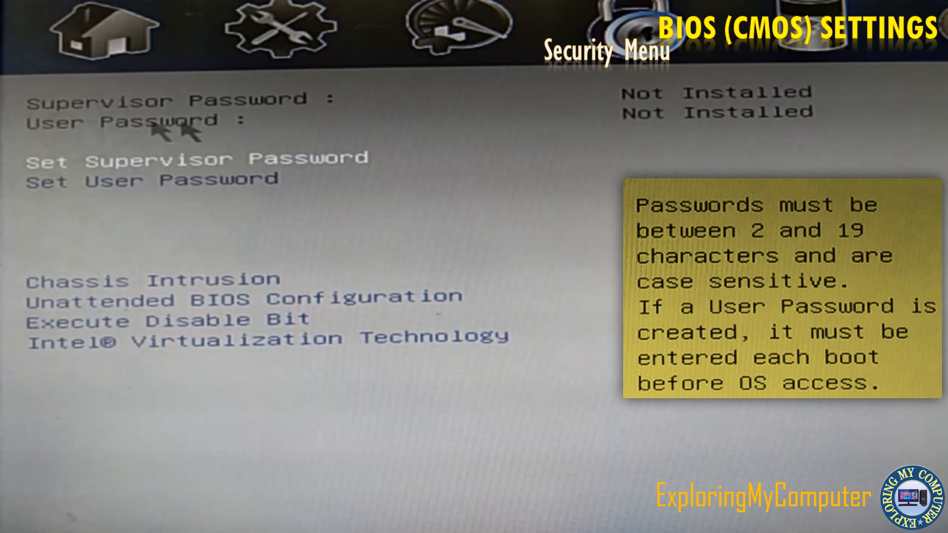
mouse_move(220, 151)
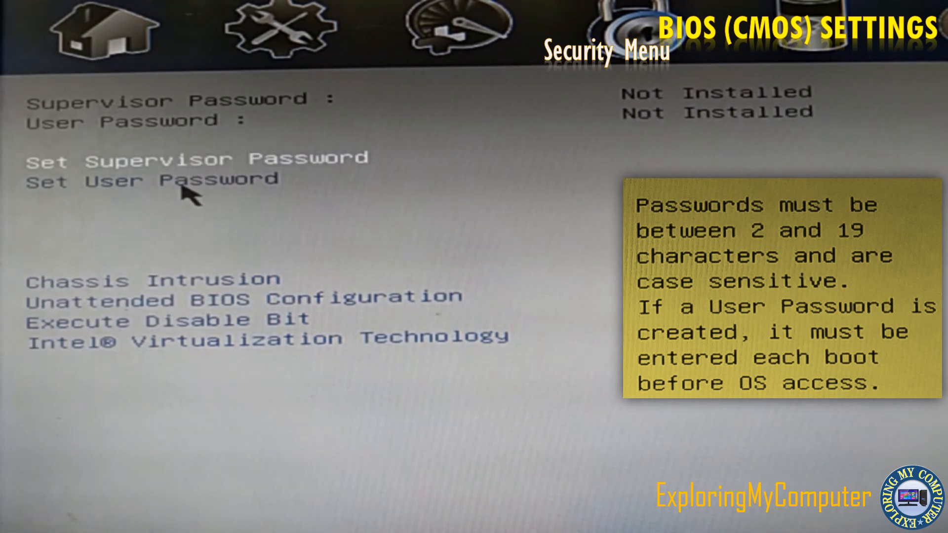
Set a new supervisor password and confirm it, adding User Access Level View Only
left_click(194, 159)
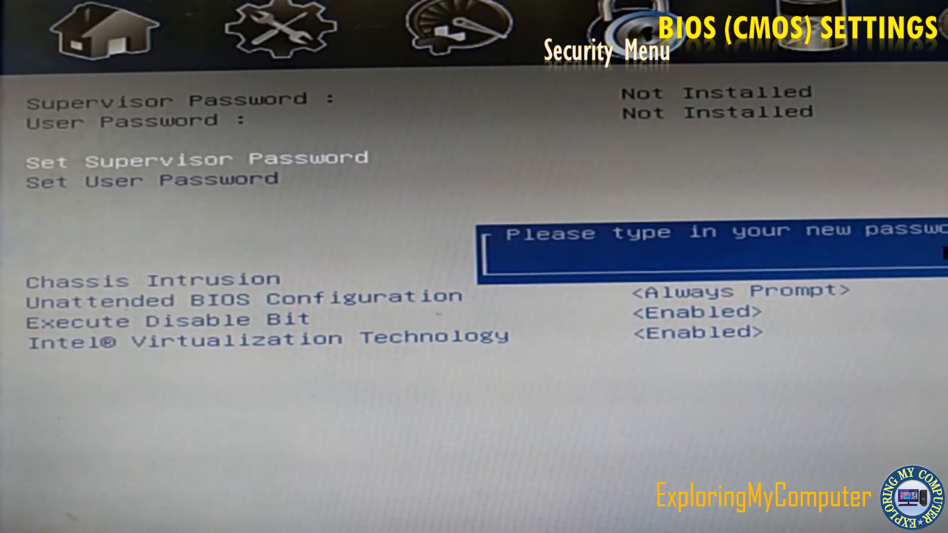
mouse_move(578, 276)
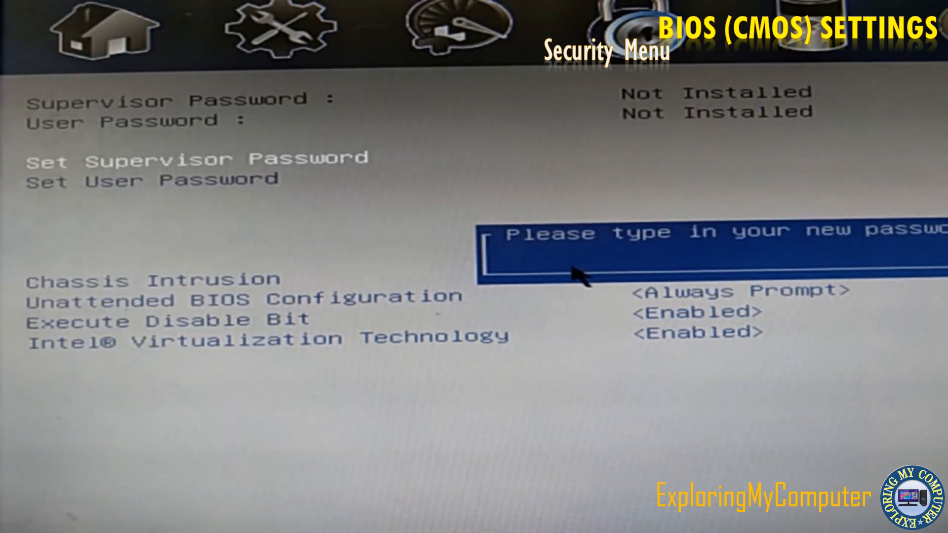
type("*****")
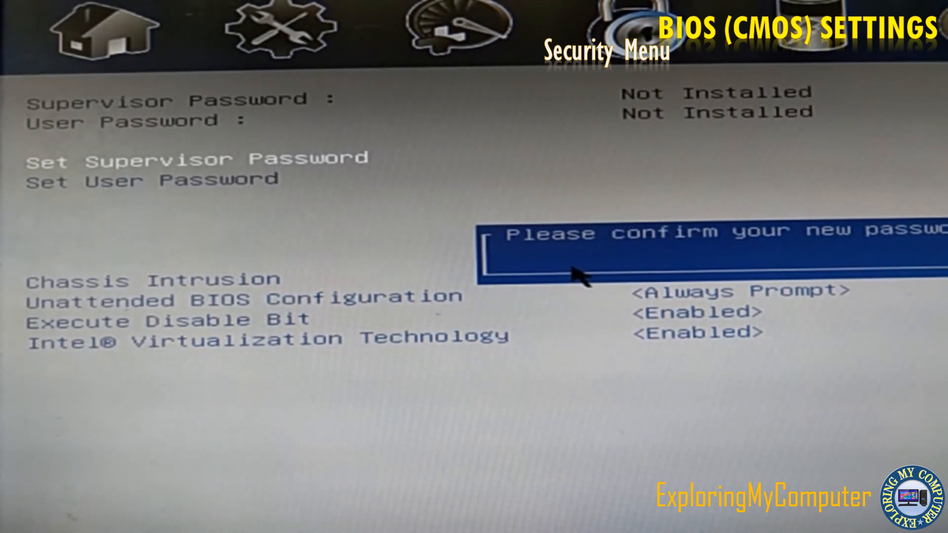
type("***")
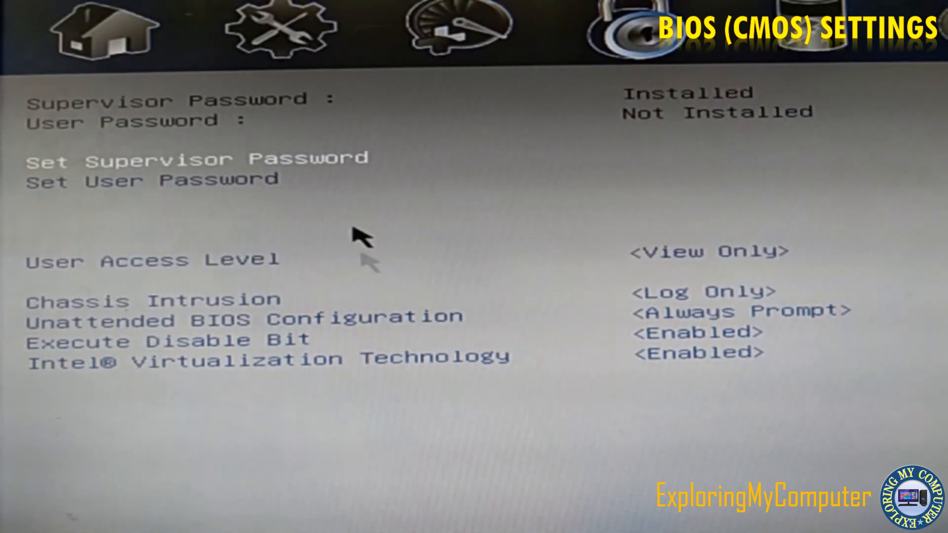
mouse_move(738, 112)
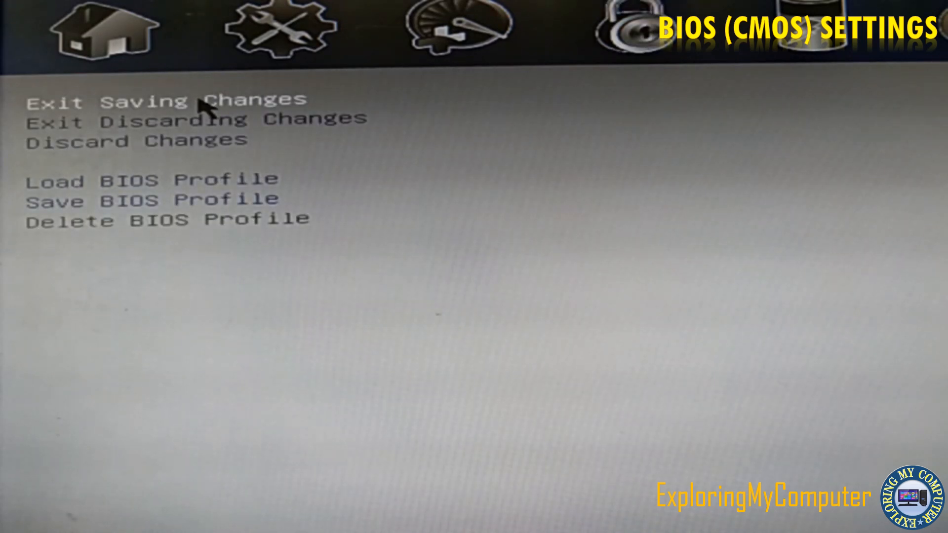
left_click(166, 100)
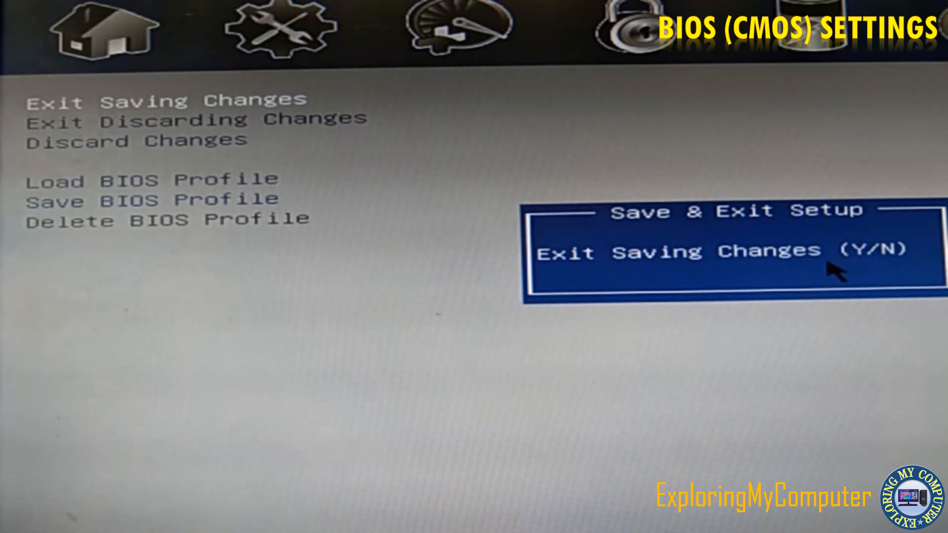
key("y")
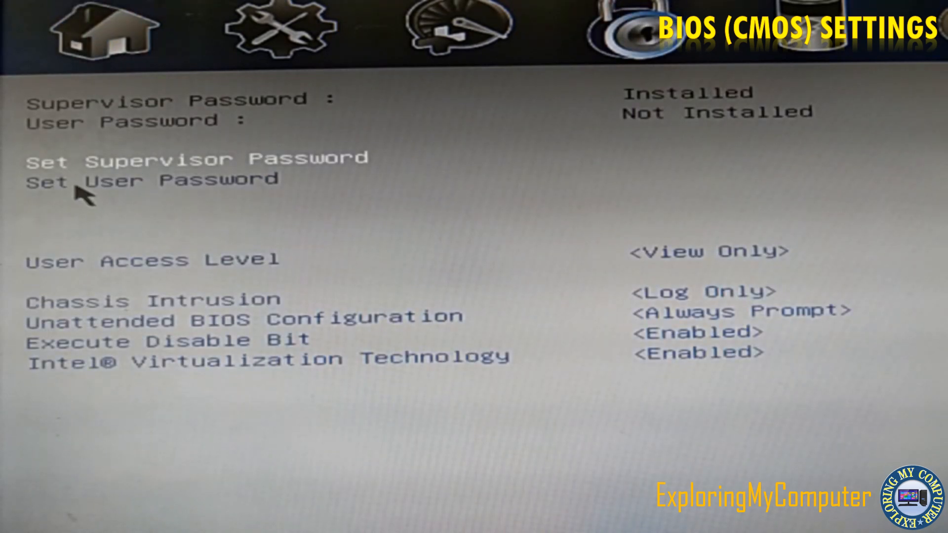
mouse_move(273, 200)
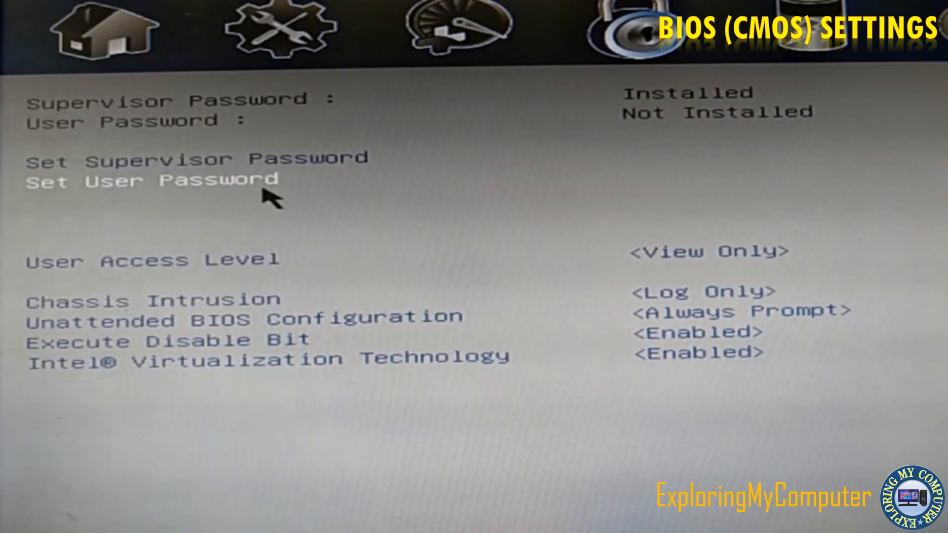
mouse_move(822, 133)
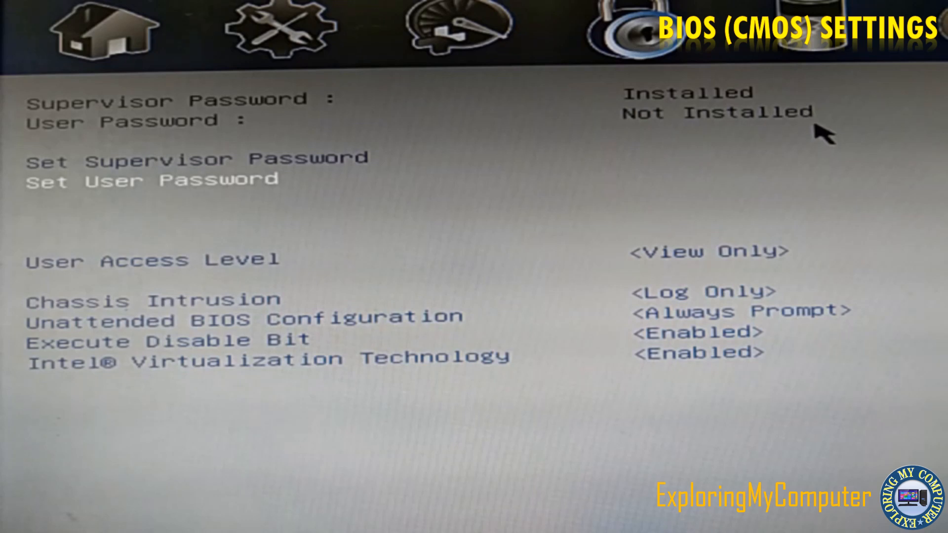
Set a new user password and confirm it with Enter
left_click(151, 180)
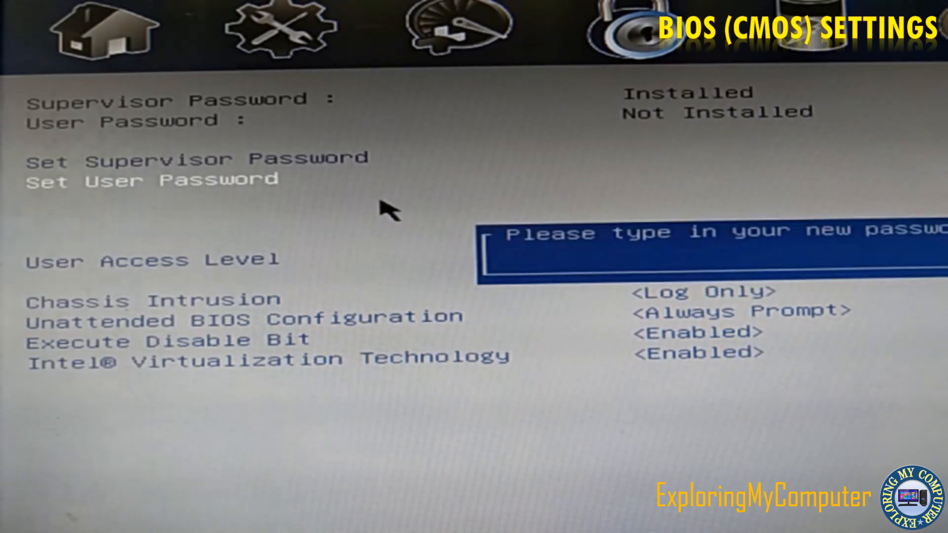
type("***")
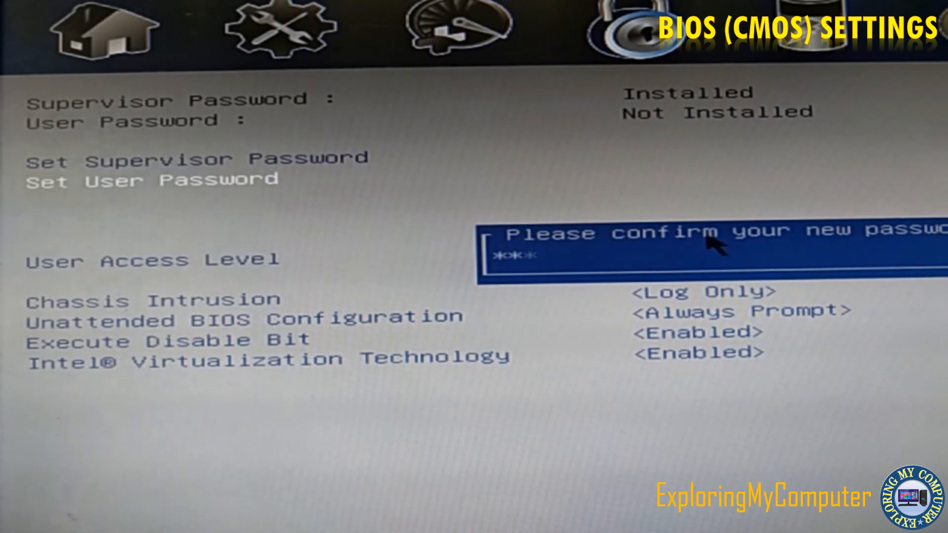
key("Return")
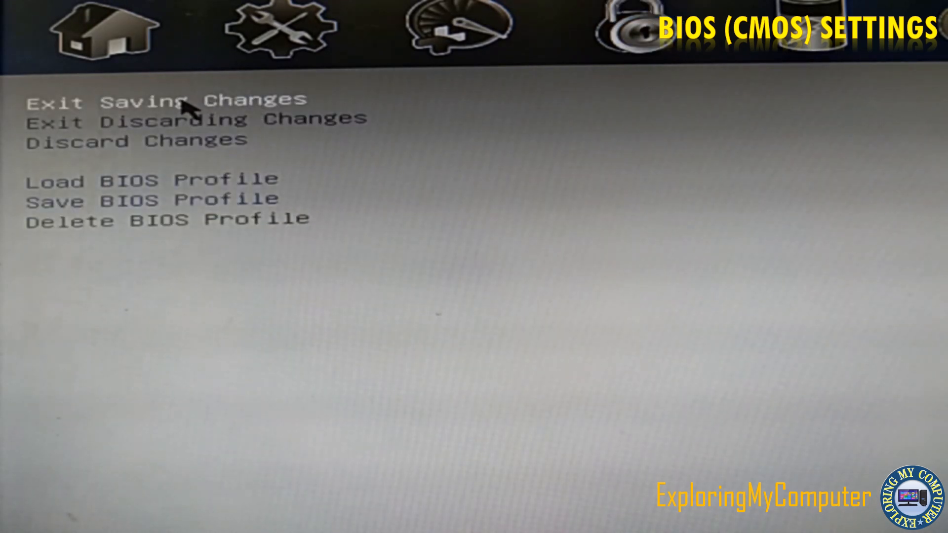
Exit setup saving changes so both passwords show as installed
left_click(168, 101)
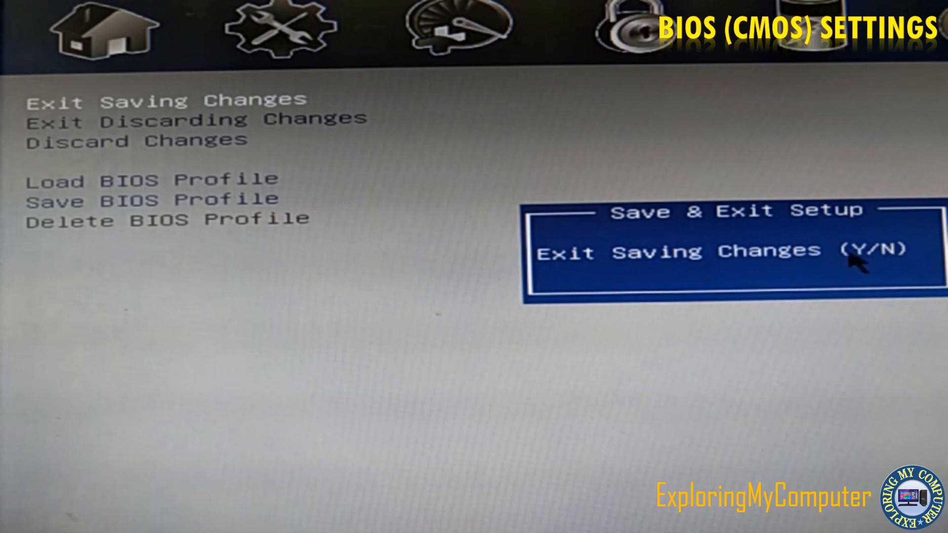
key("y")
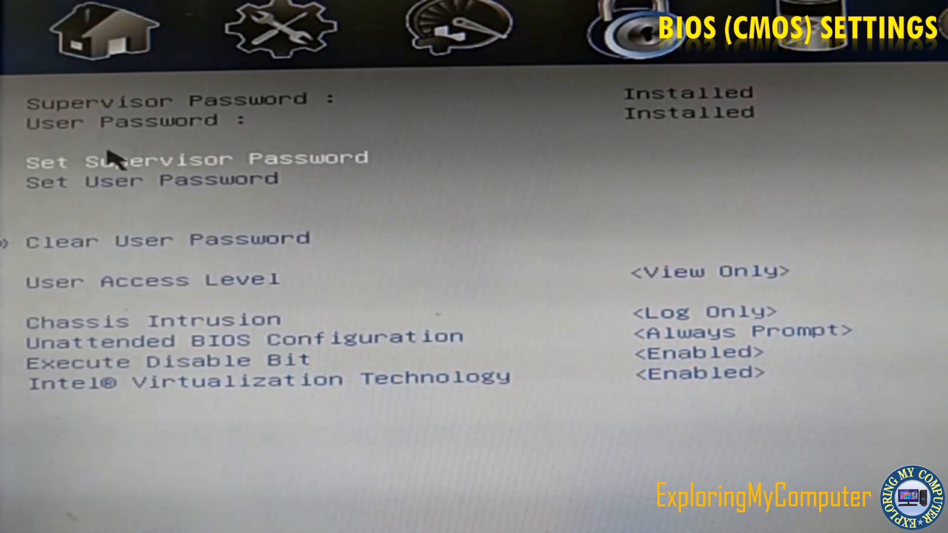
mouse_move(179, 169)
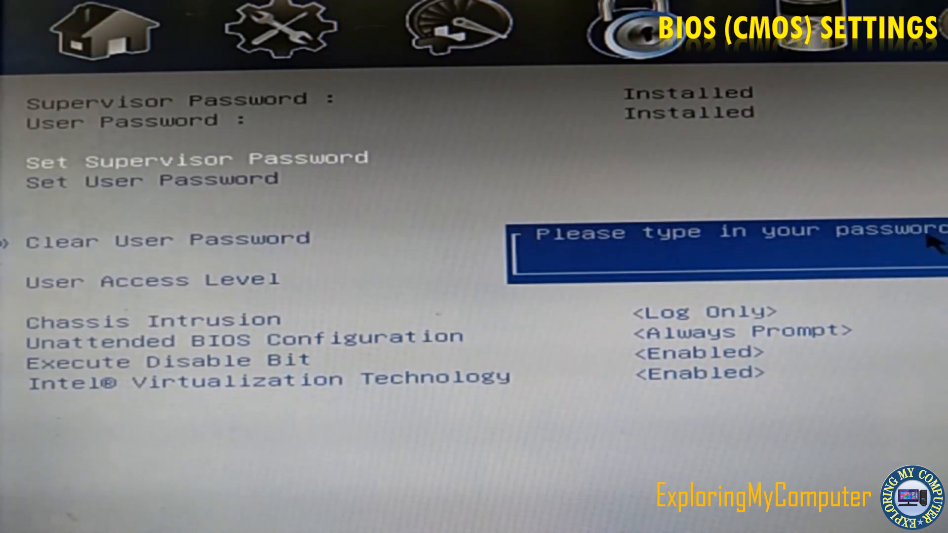
Clear the supervisor and user passwords by submitting blank new passwords
type("*****")
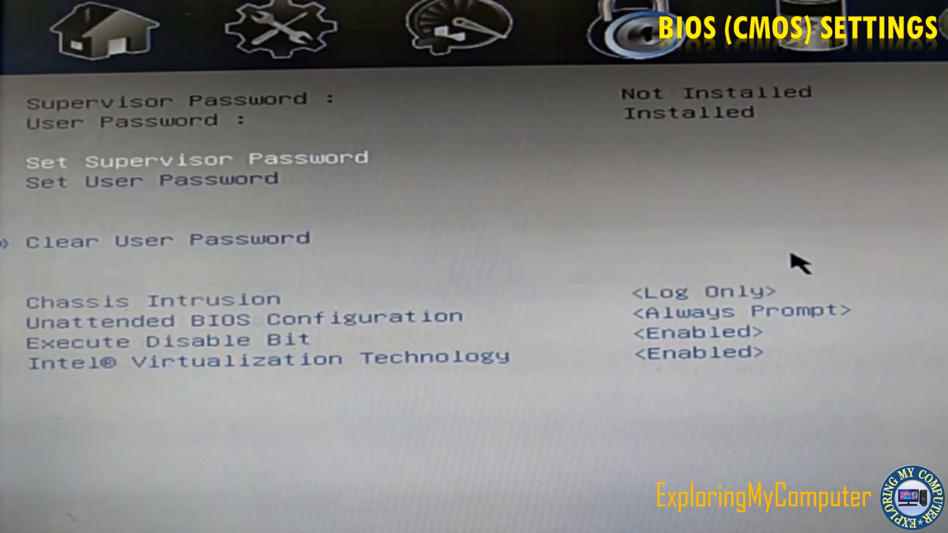
mouse_move(661, 115)
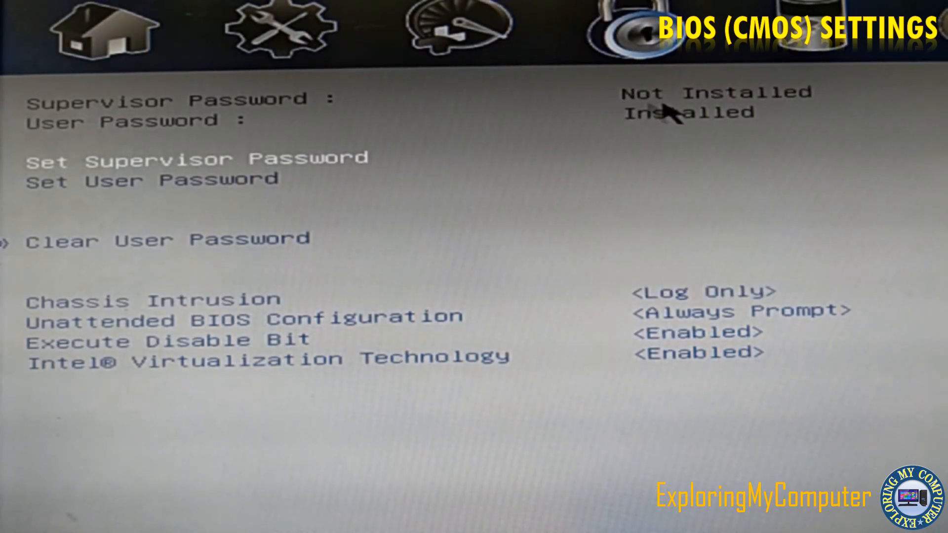
mouse_move(193, 193)
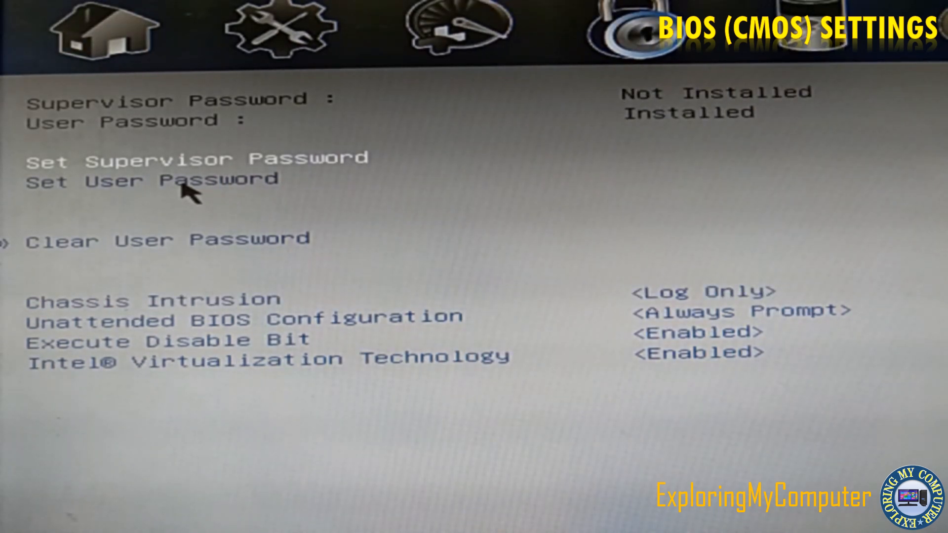
left_click(151, 180)
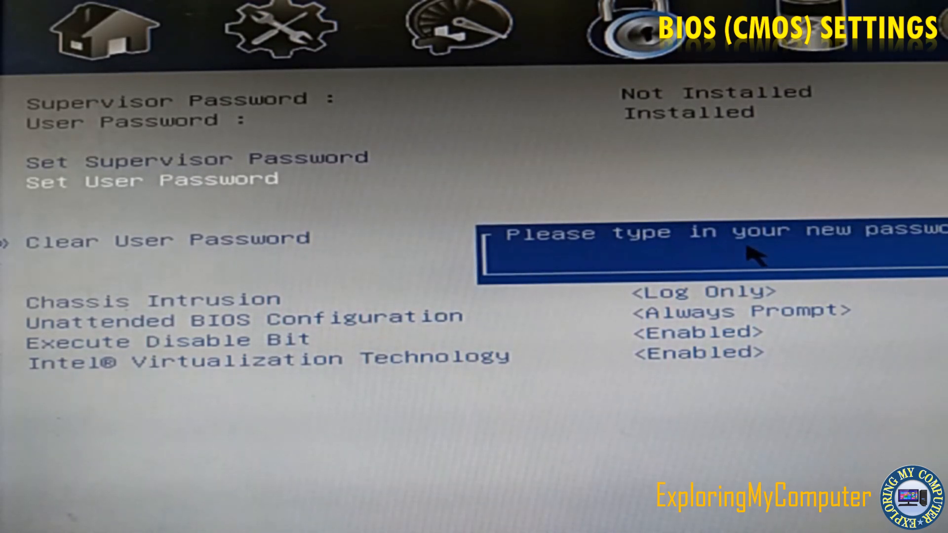
mouse_move(502, 300)
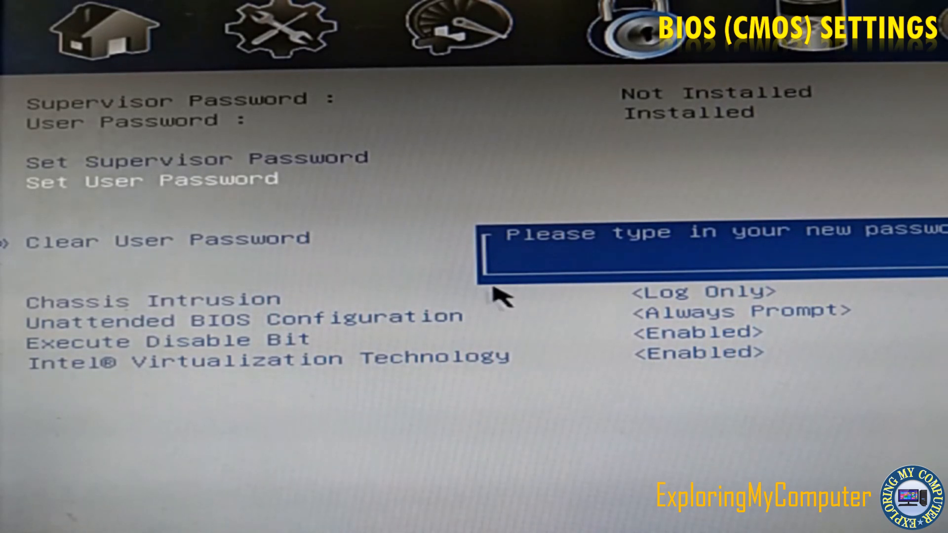
key("Return")
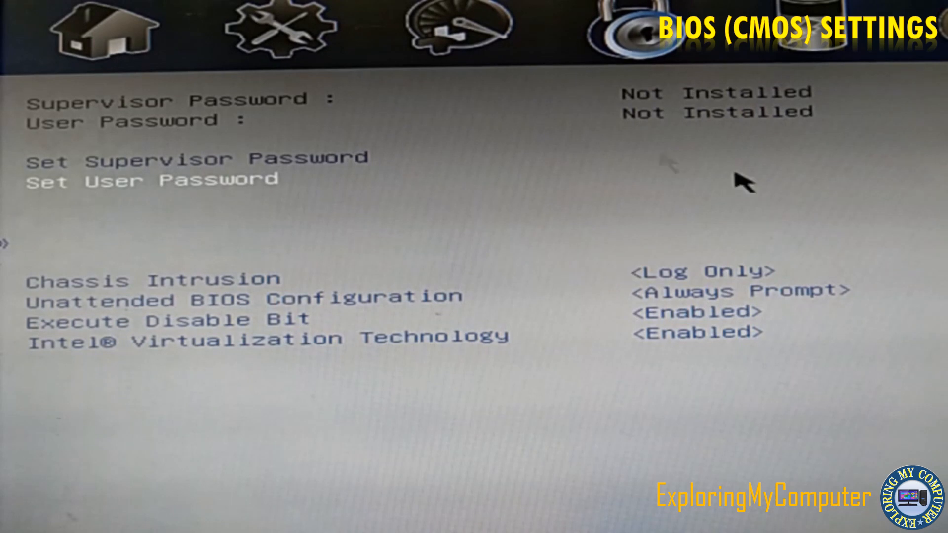
mouse_move(825, 130)
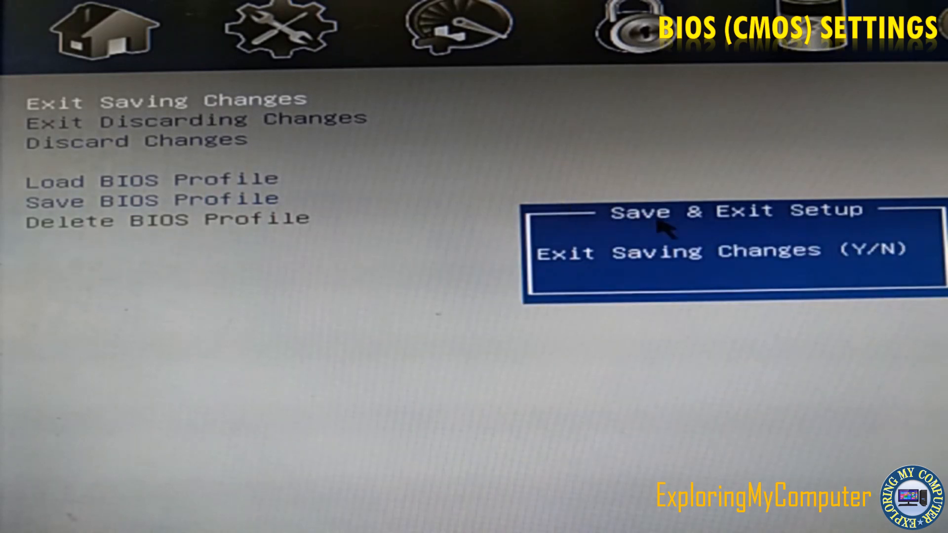
mouse_move(858, 269)
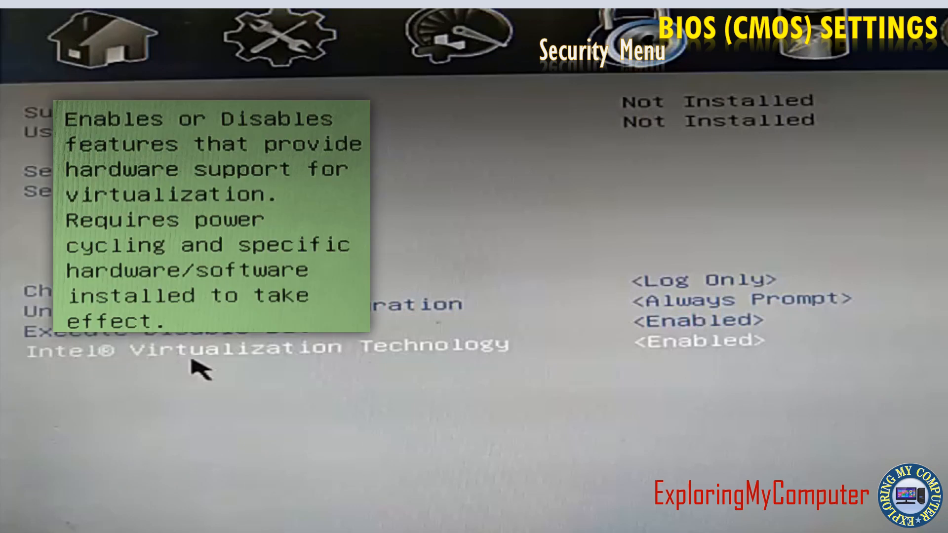
mouse_move(690, 352)
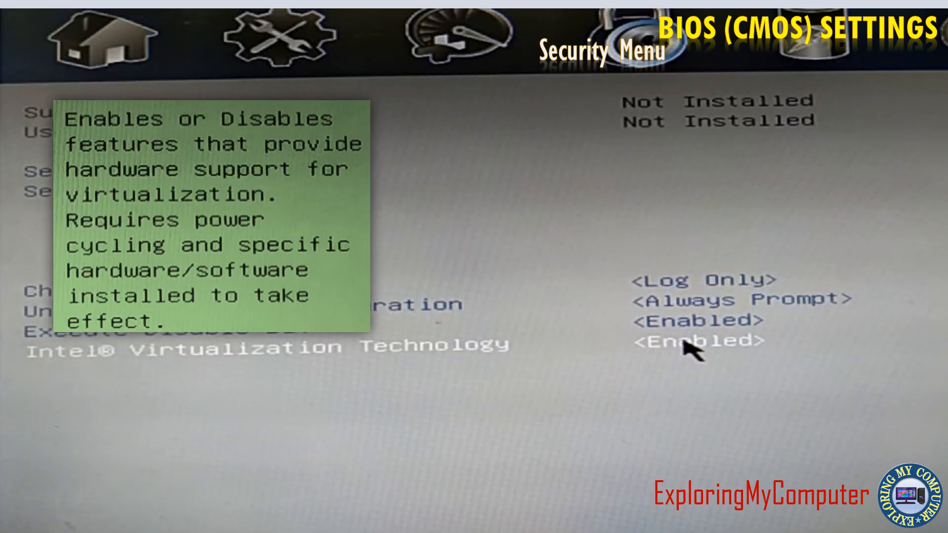
left_click(696, 339)
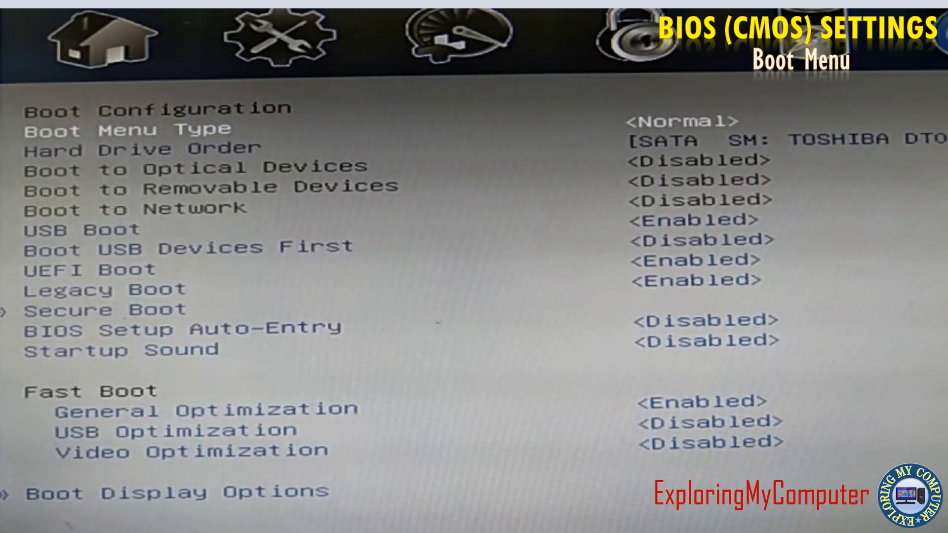
mouse_move(355, 142)
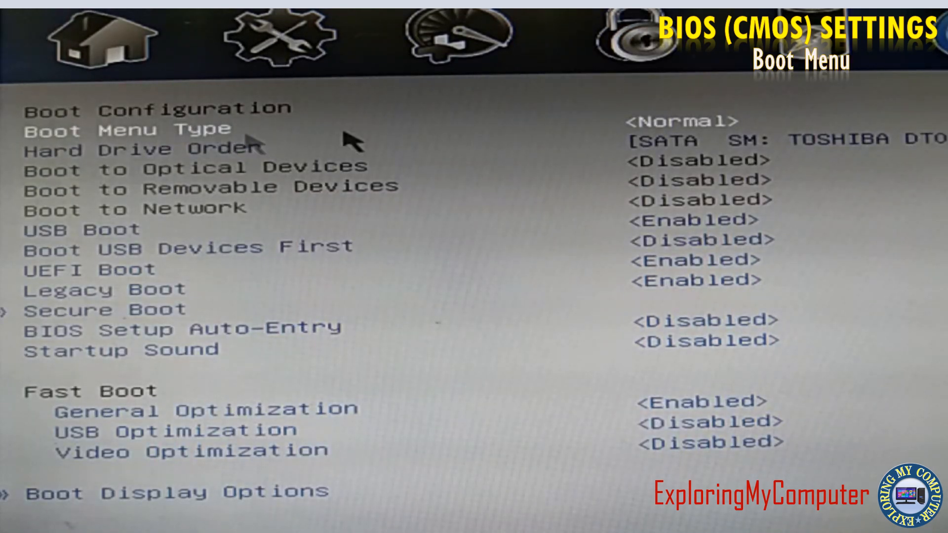
mouse_move(569, 136)
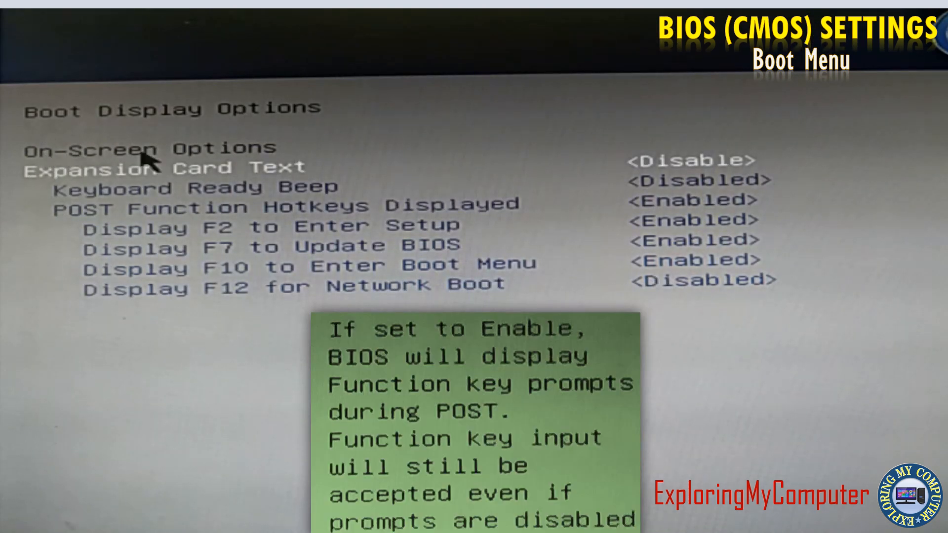
mouse_move(168, 251)
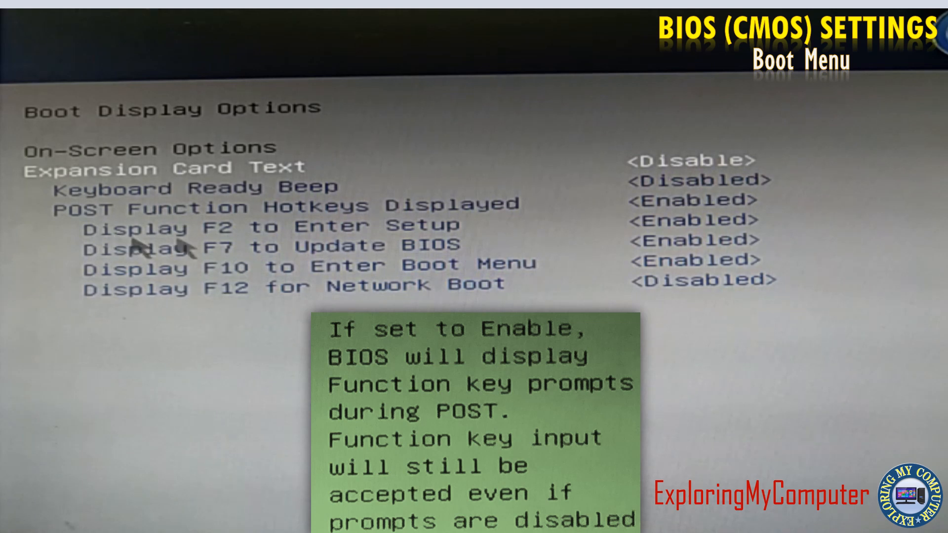
mouse_move(717, 242)
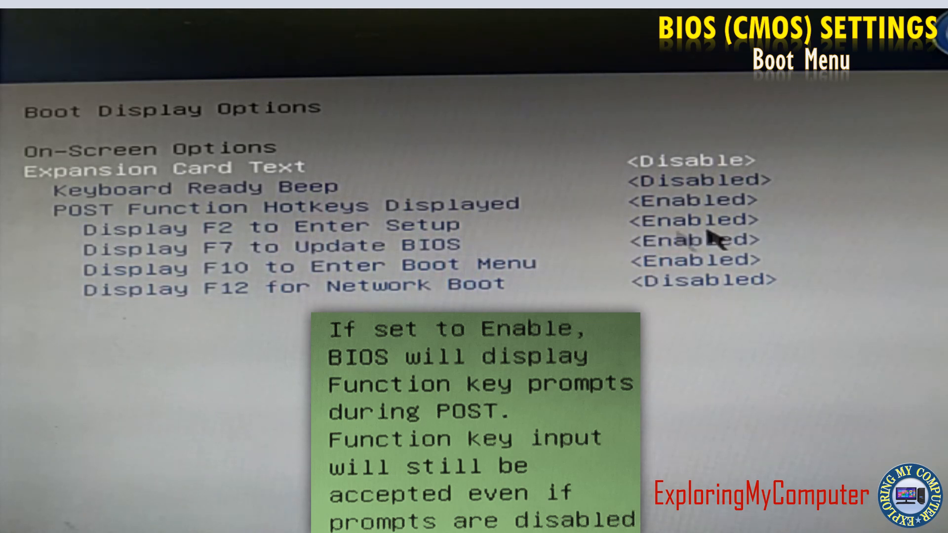
mouse_move(490, 261)
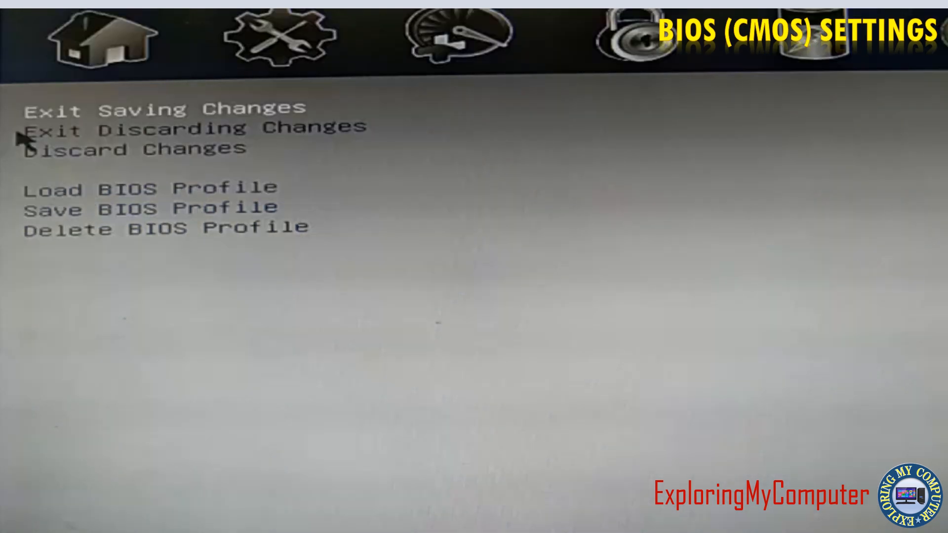
mouse_move(297, 127)
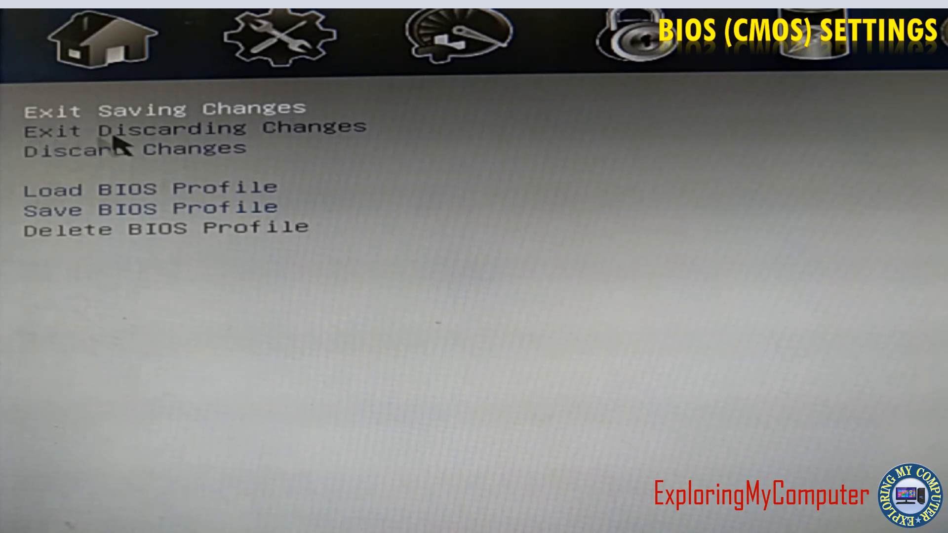
mouse_move(48, 169)
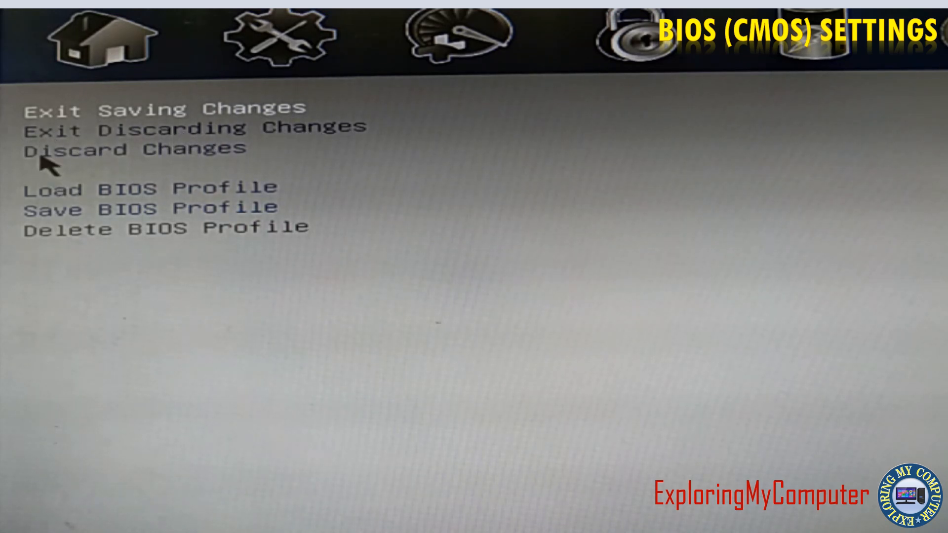
mouse_move(212, 161)
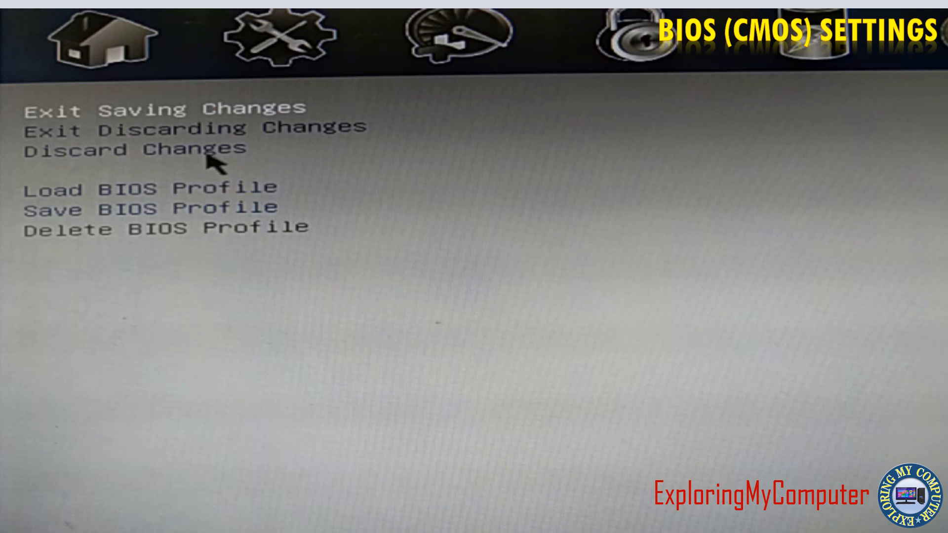